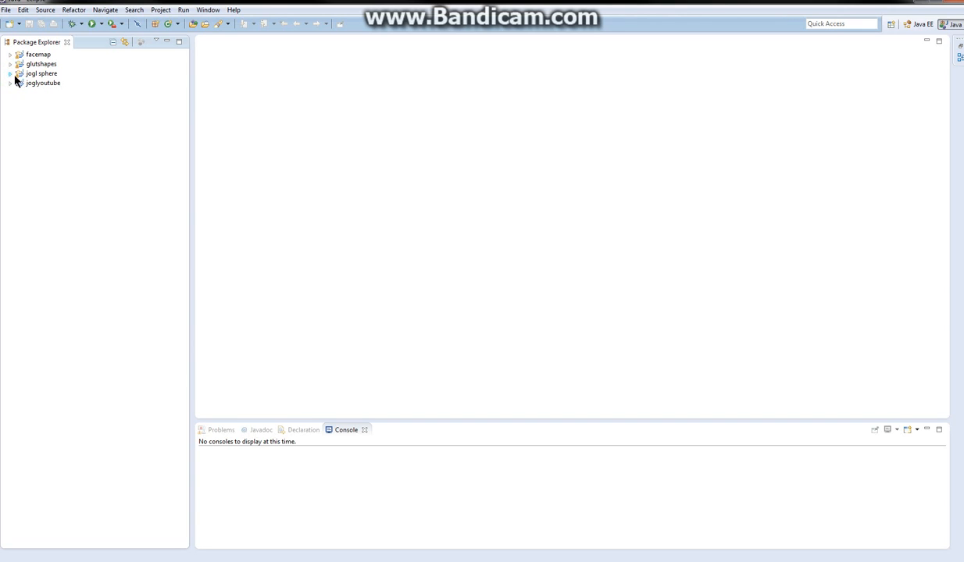
Step: Browse the jogl sphere, glutshapes and facemap projects, then expand joglyoutube's src, libraries and DLLs
{"action": "left_click", "coordinate": [10, 73]}
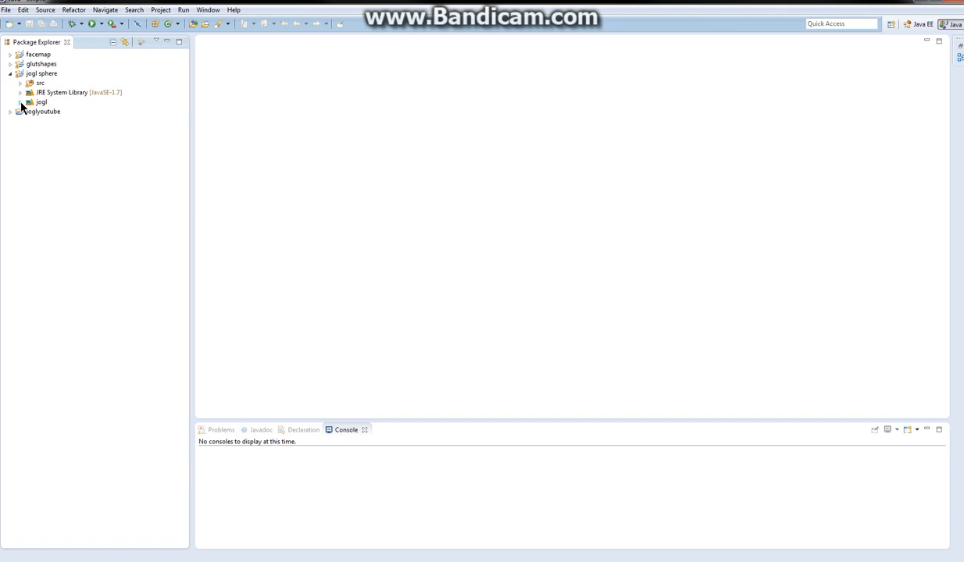
{"action": "left_click", "coordinate": [11, 64]}
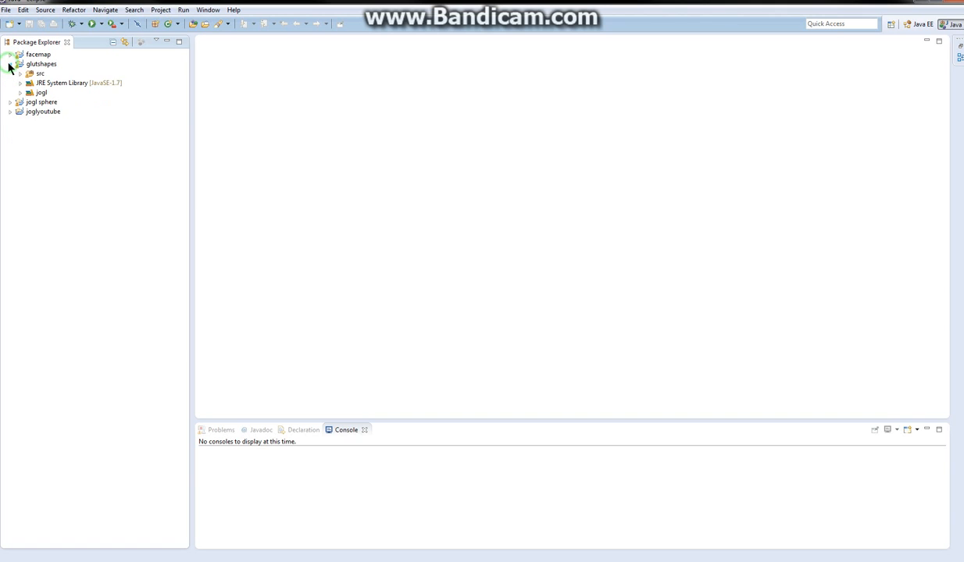
{"action": "left_click", "coordinate": [11, 64]}
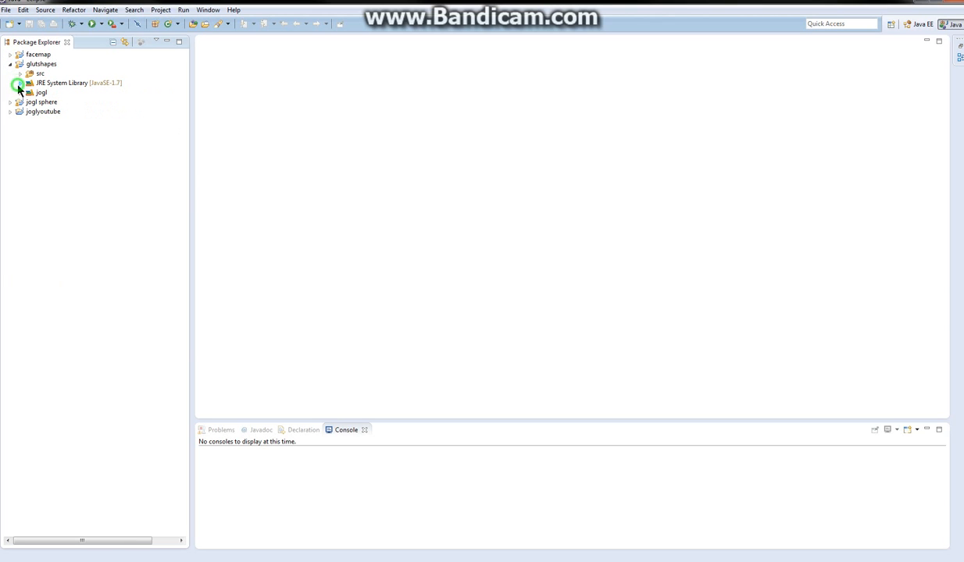
{"action": "left_click", "coordinate": [20, 121]}
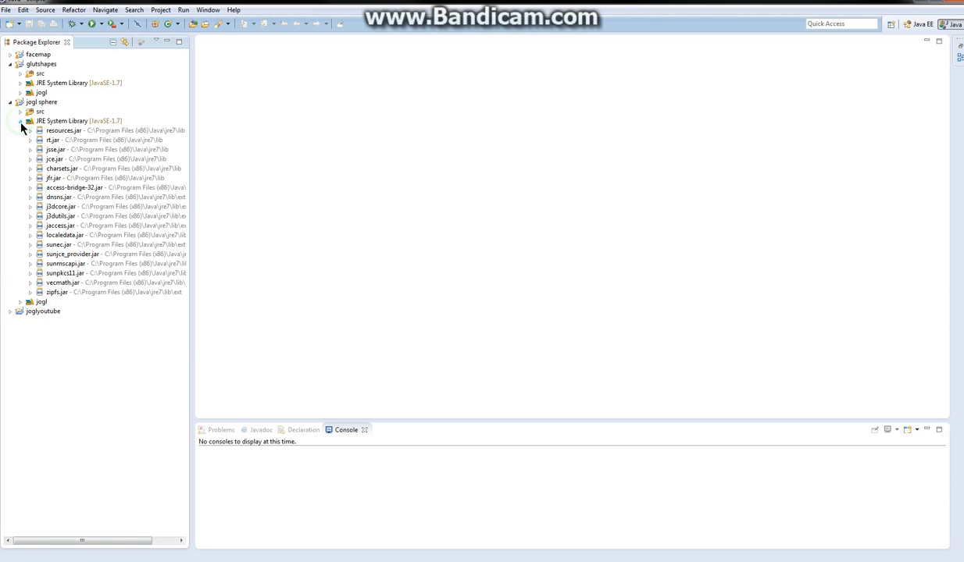
{"action": "left_click", "coordinate": [21, 83]}
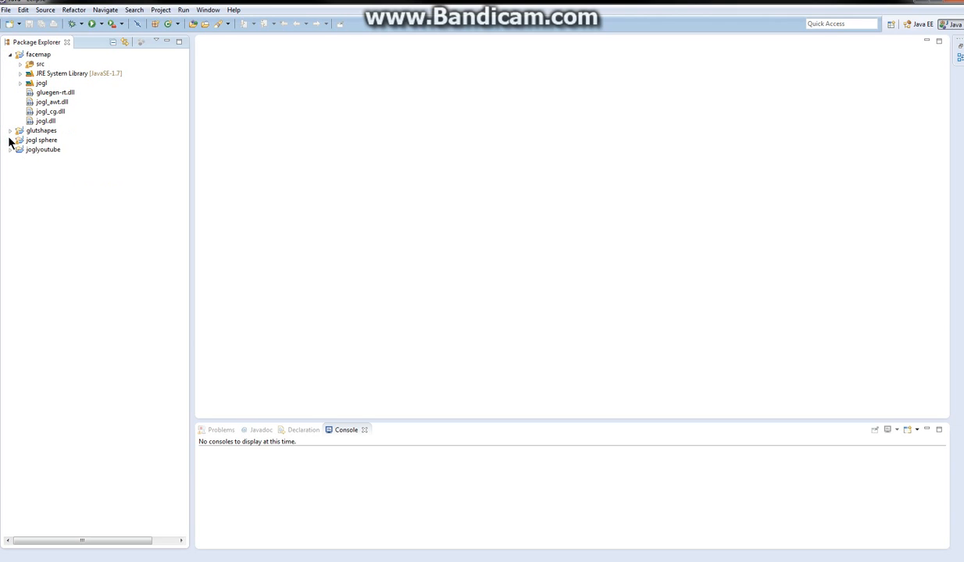
{"action": "left_click", "coordinate": [54, 92]}
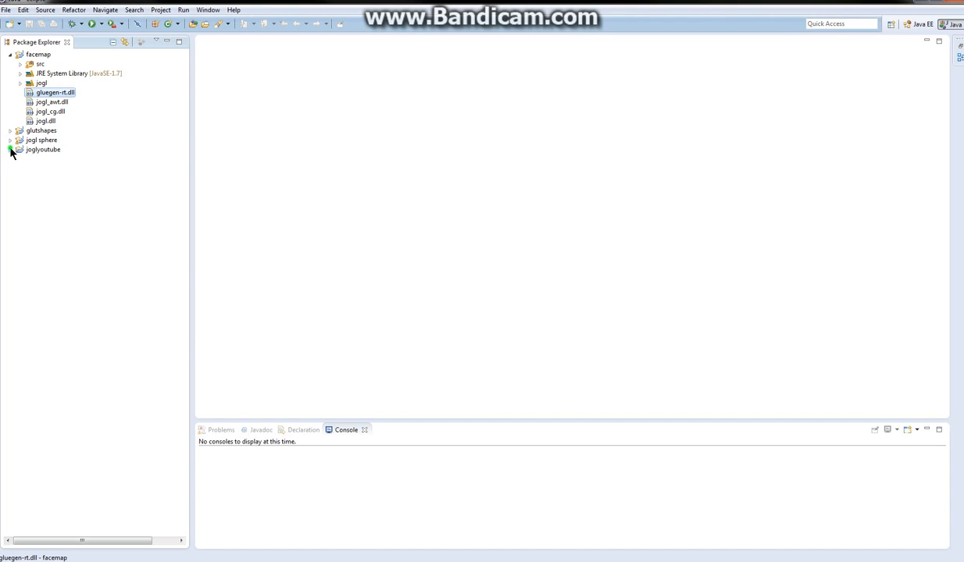
{"action": "left_click", "coordinate": [9, 149]}
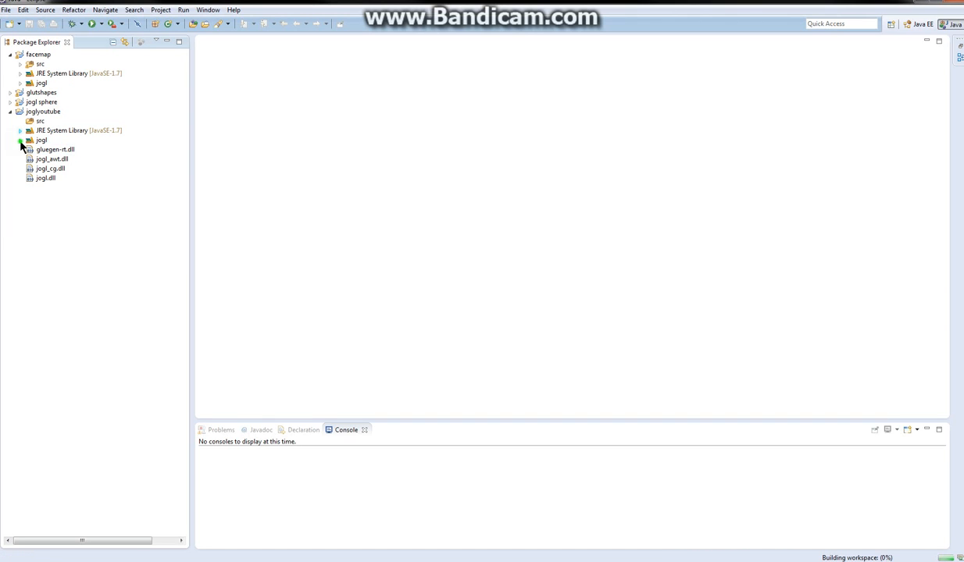
{"action": "left_click", "coordinate": [21, 140]}
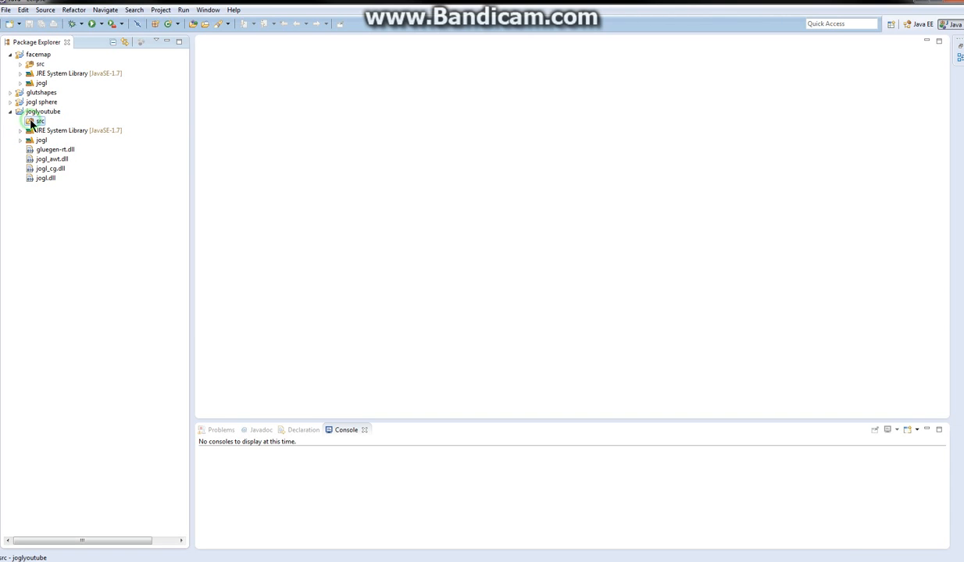
Step: Create a Java class named setup in joglyoutube's src default package
{"action": "right_click", "coordinate": [36, 121]}
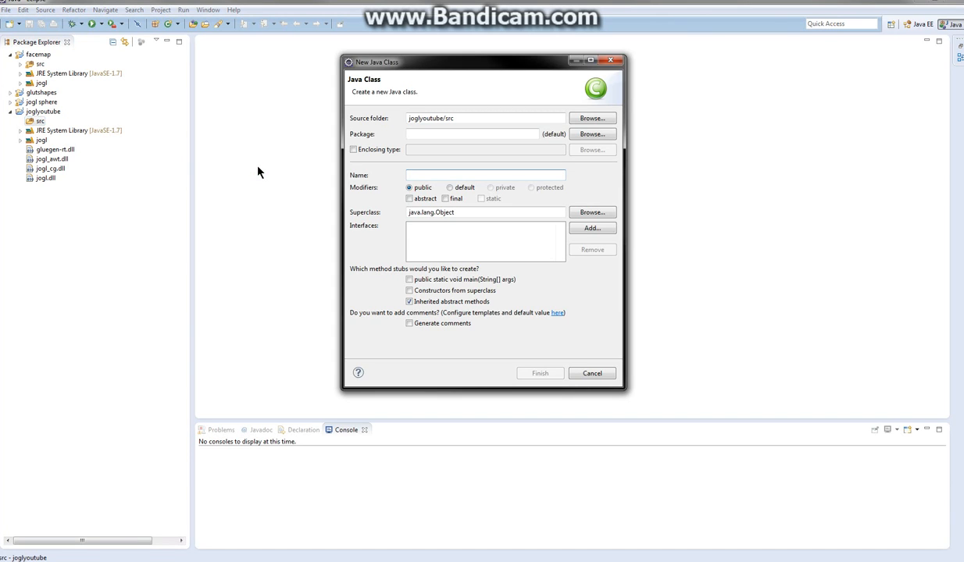
{"action": "left_click", "coordinate": [484, 175]}
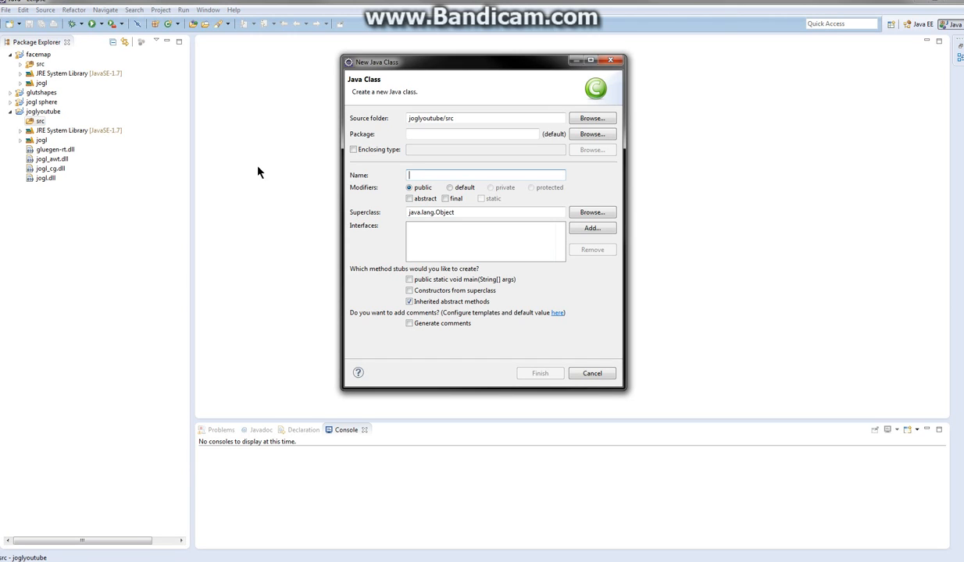
{"action": "type", "text": "setup"}
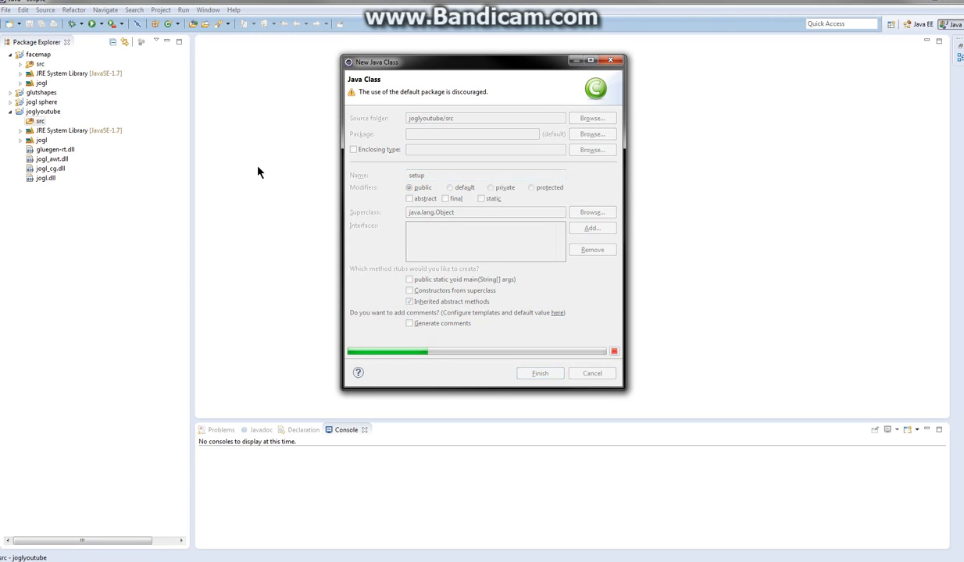
{"action": "left_click", "coordinate": [539, 373]}
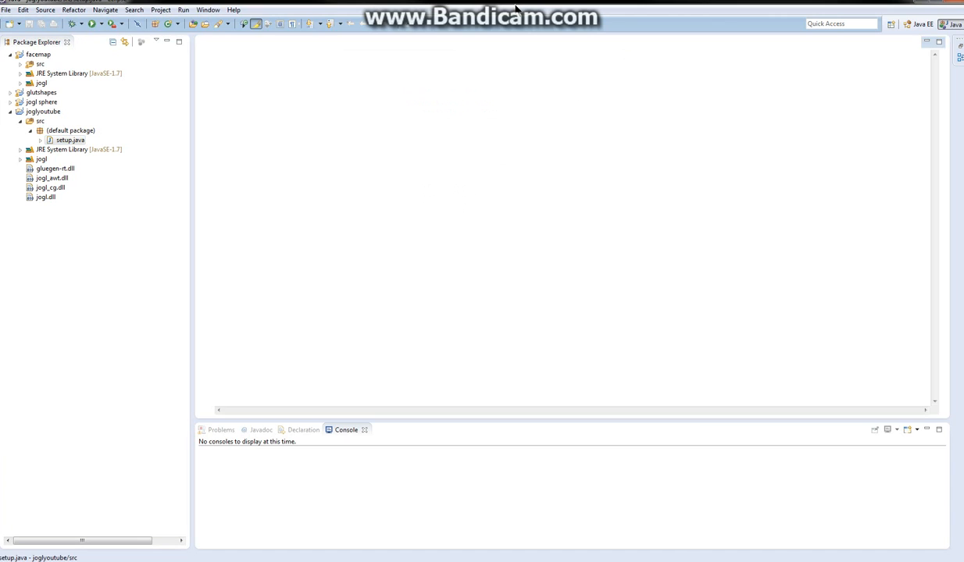
Step: In setup.java, write an empty main(String args[]) method and an empty public setup() constructor
{"action": "double_click", "coordinate": [70, 140]}
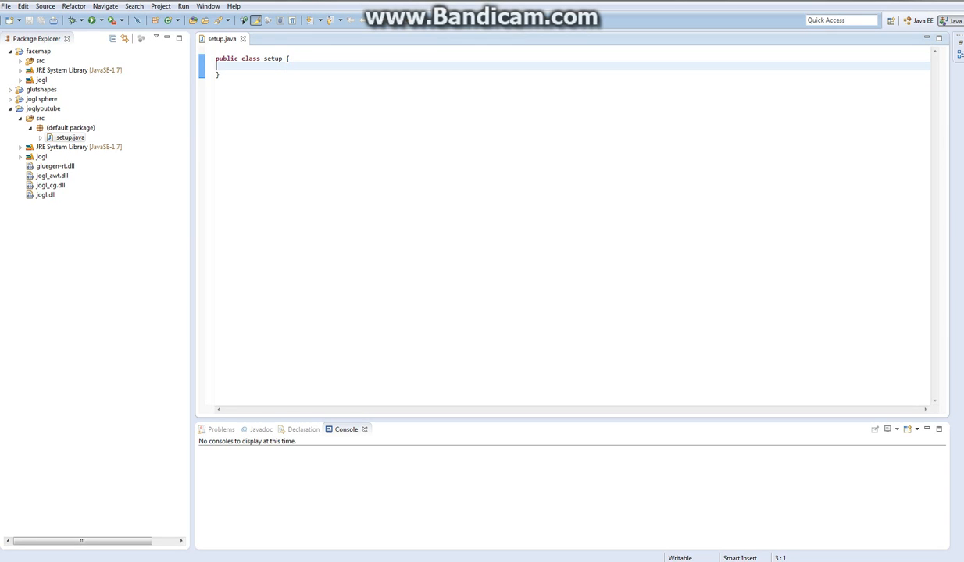
{"action": "type", "text": "g"}
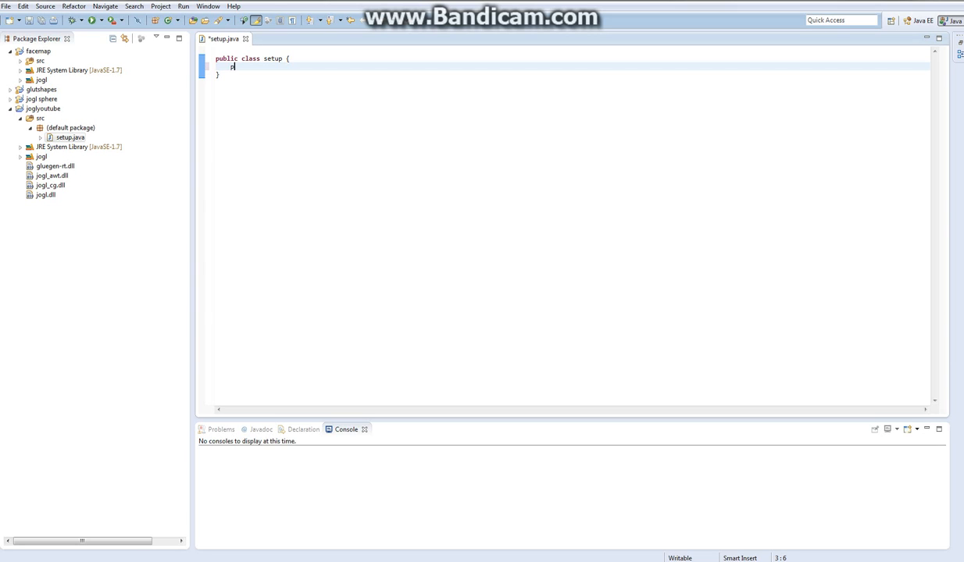
{"action": "type", "text": "public static void main(S) {"}
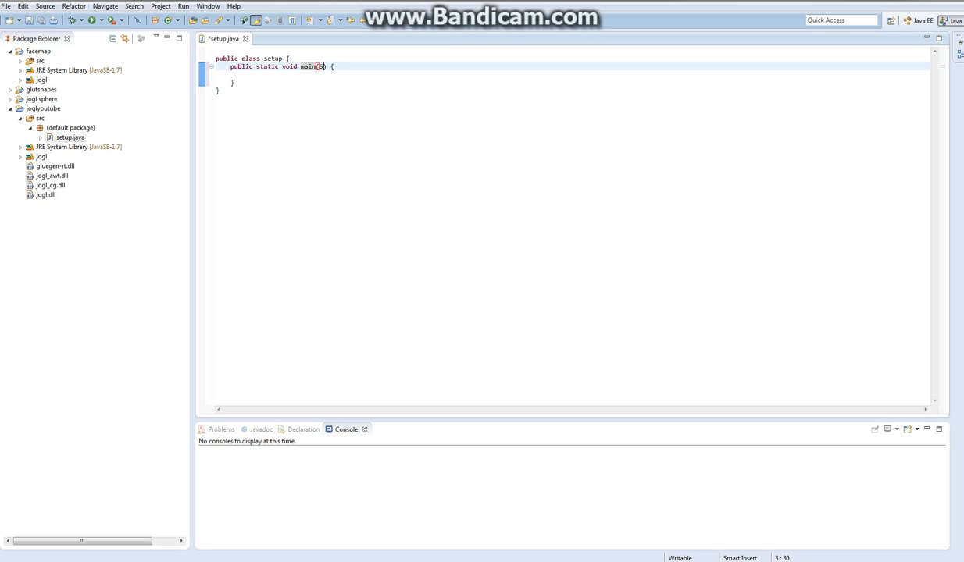
{"action": "type", "text": "String args["}
{"action": "type", "text": "pubi8lc sert"}
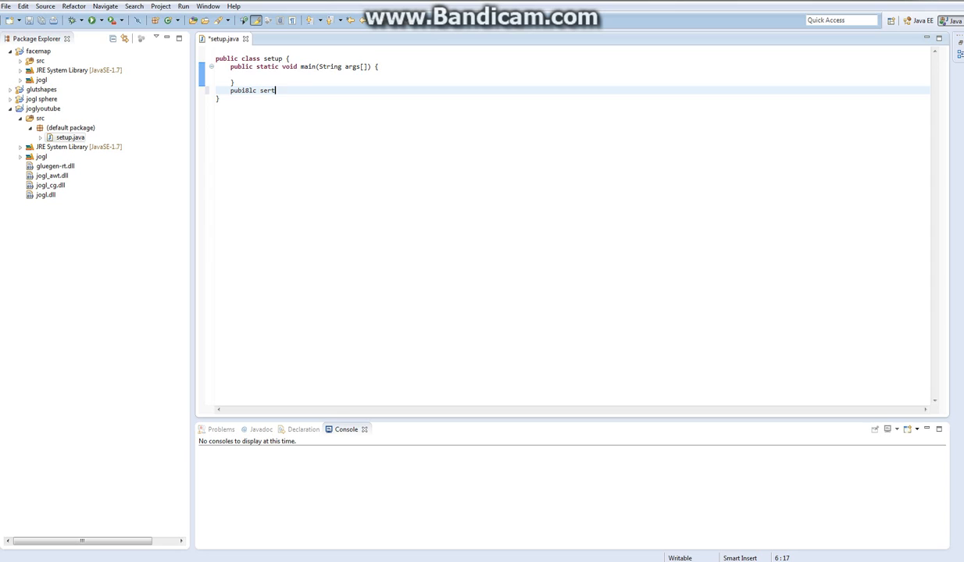
{"action": "key", "text": "BackSpace"}
{"action": "type", "text": "public"}
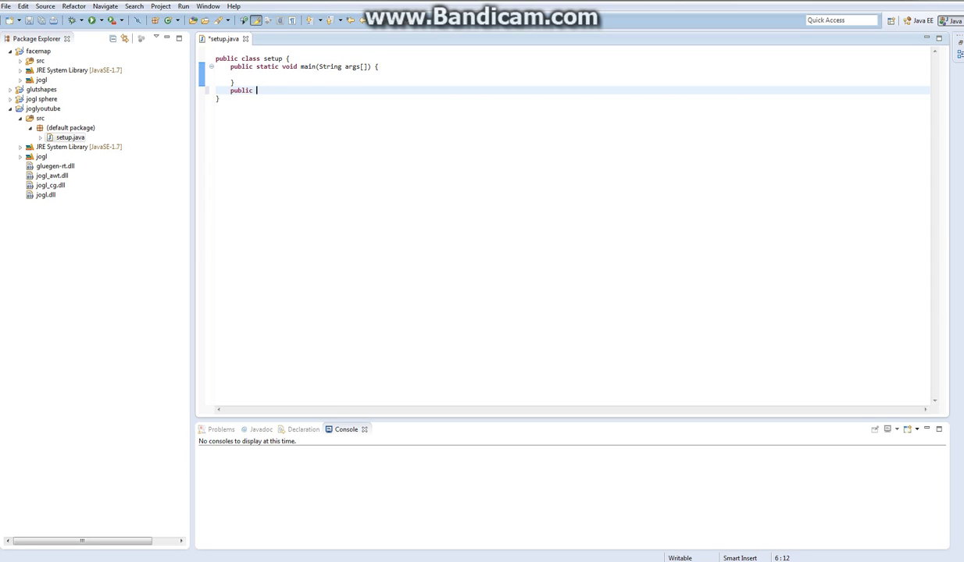
{"action": "type", "text": "setup() {"}
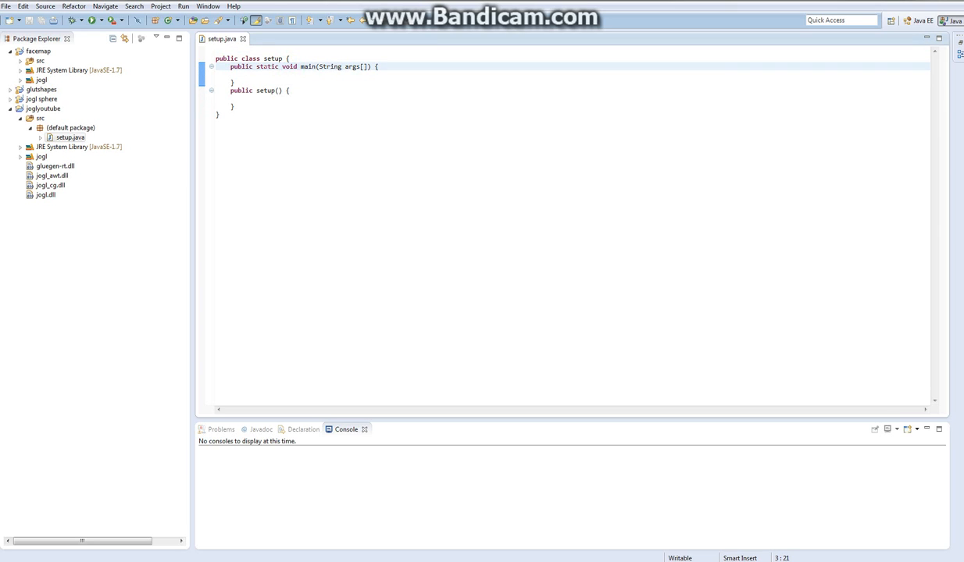
Step: Add new setup(); inside main and import javax.swing.* at the top
{"action": "left_click", "coordinate": [233, 82]}
{"action": "type", "text": "new"}
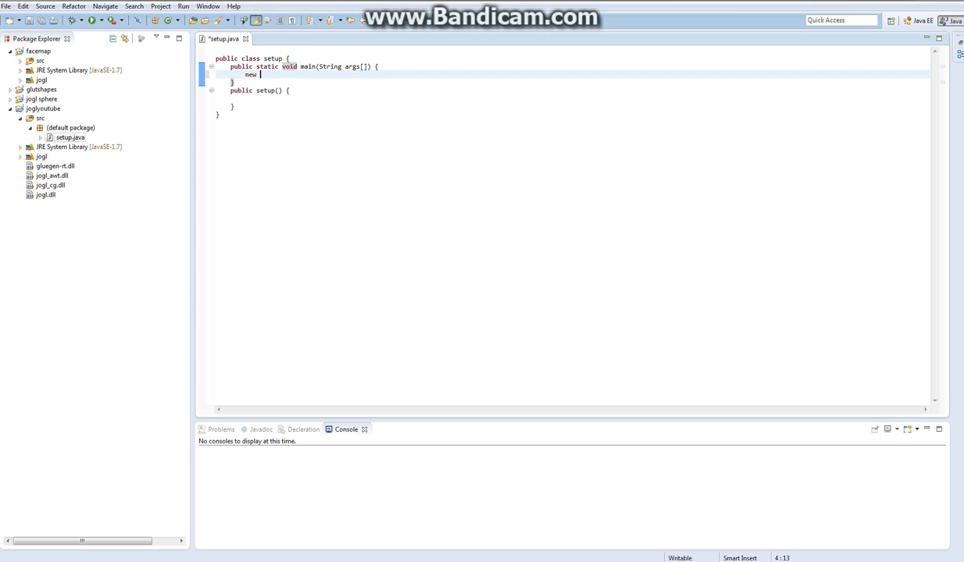
{"action": "type", "text": "setup();"}
{"action": "left_click", "coordinate": [572, 50]}
{"action": "type", "text": "i"}
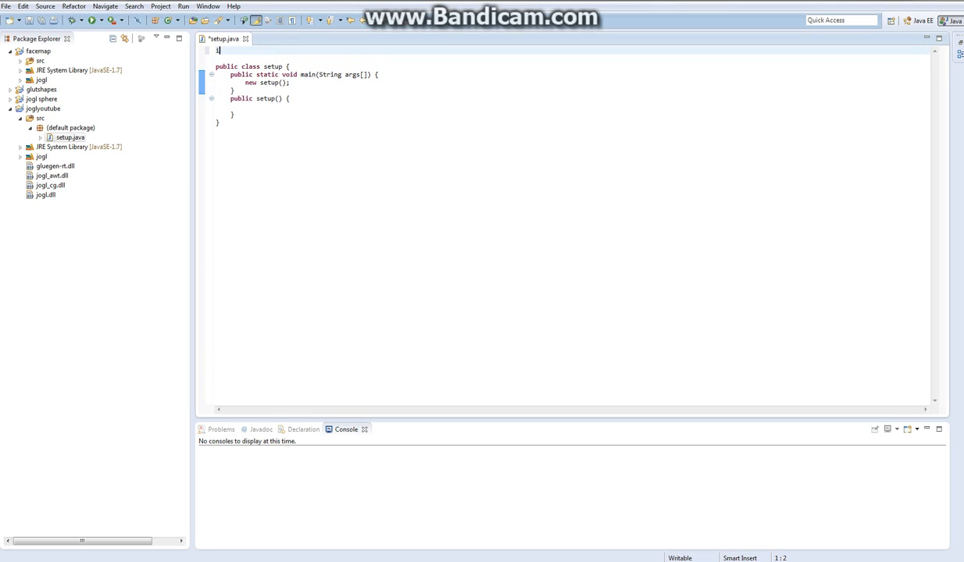
{"action": "type", "text": "mport javax"}
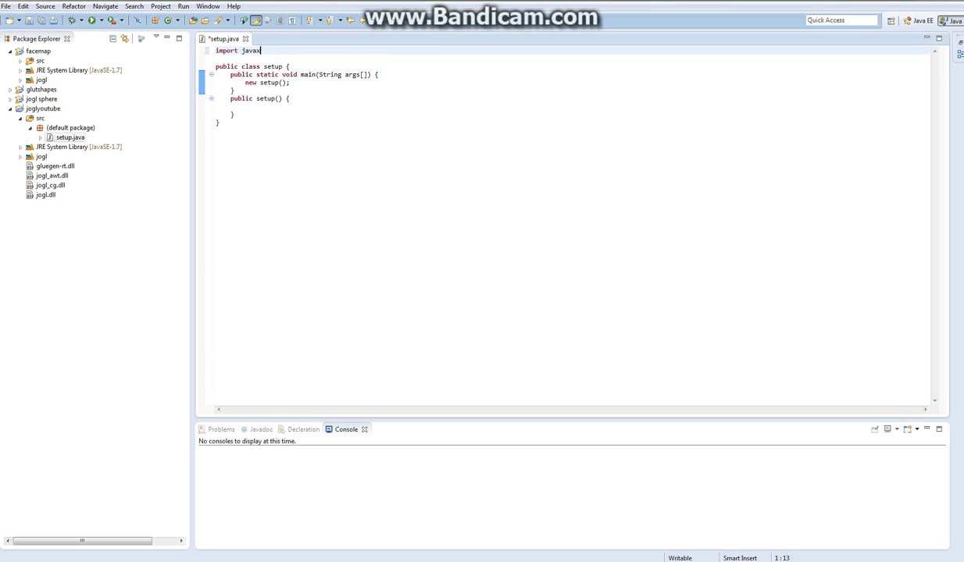
{"action": "type", "text": ".swing.*;"}
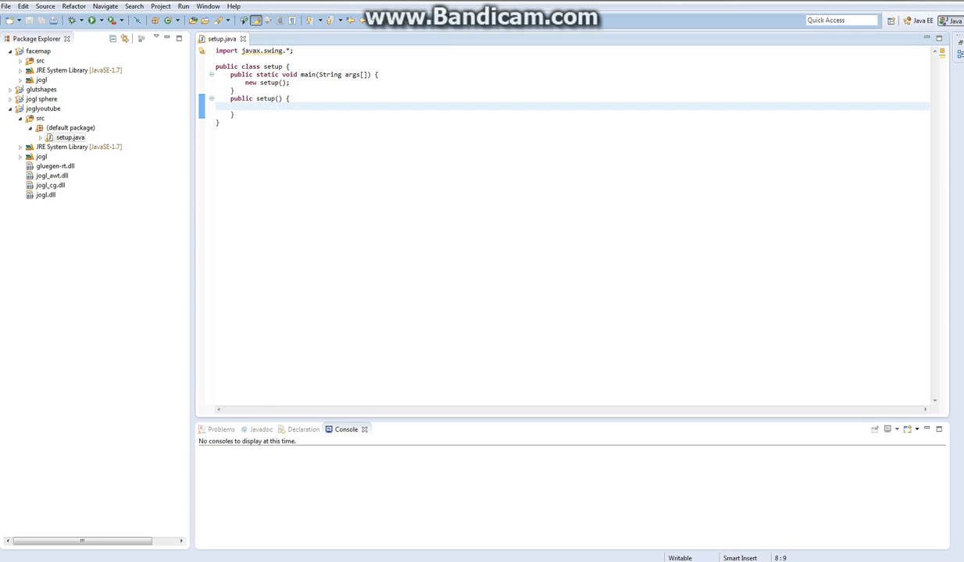
Step: Declare JFrame f = new JFrame() in the setup constructor
{"action": "type", "text": "JFRa,"}
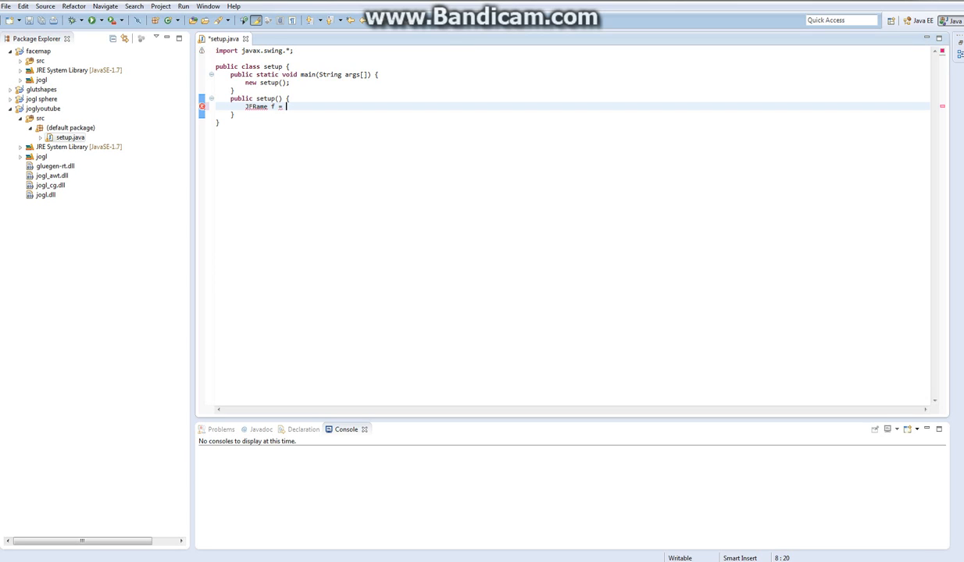
{"action": "key", "text": "BackSpace"}
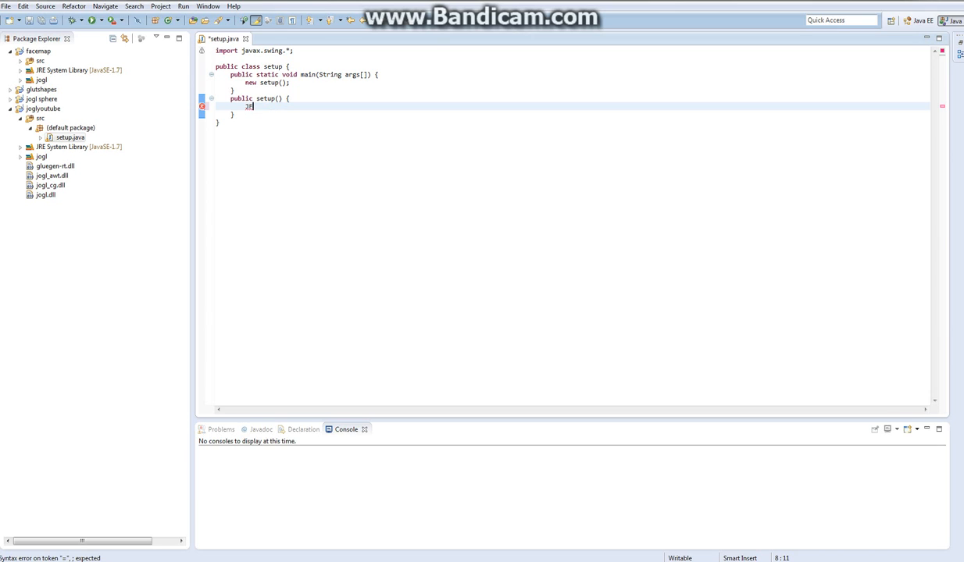
{"action": "type", "text": "Frame f ="}
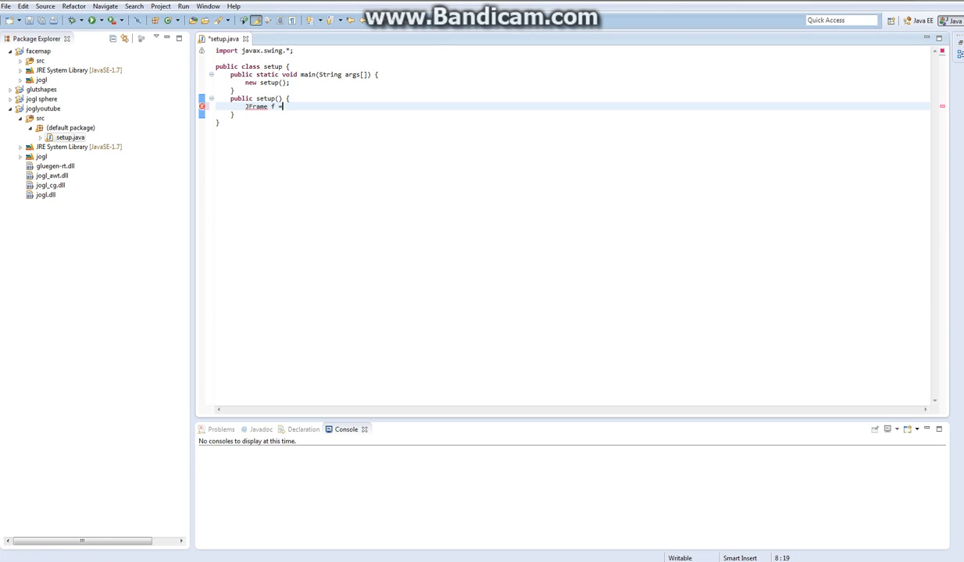
{"action": "type", "text": "= new JFRa,e"}
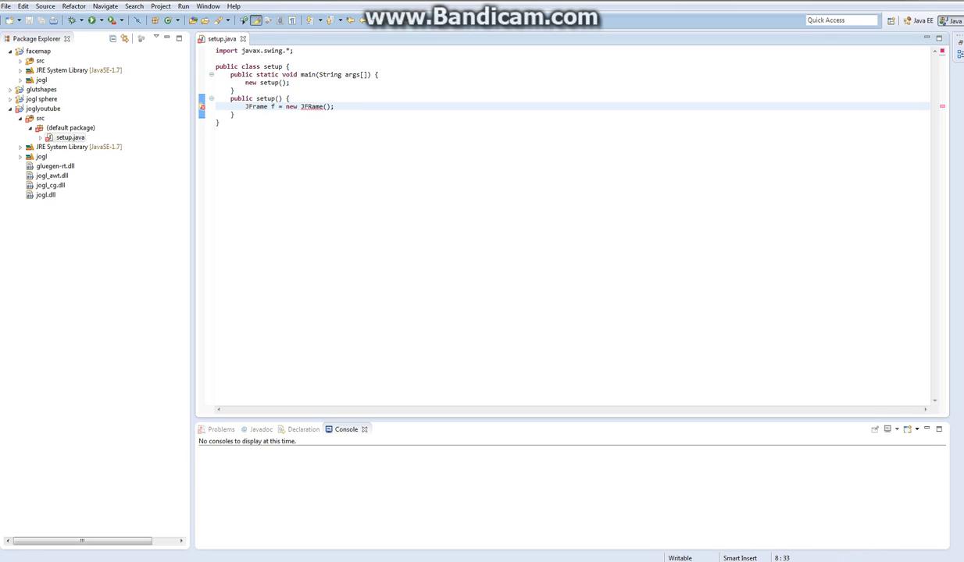
{"action": "double_click", "coordinate": [311, 106]}
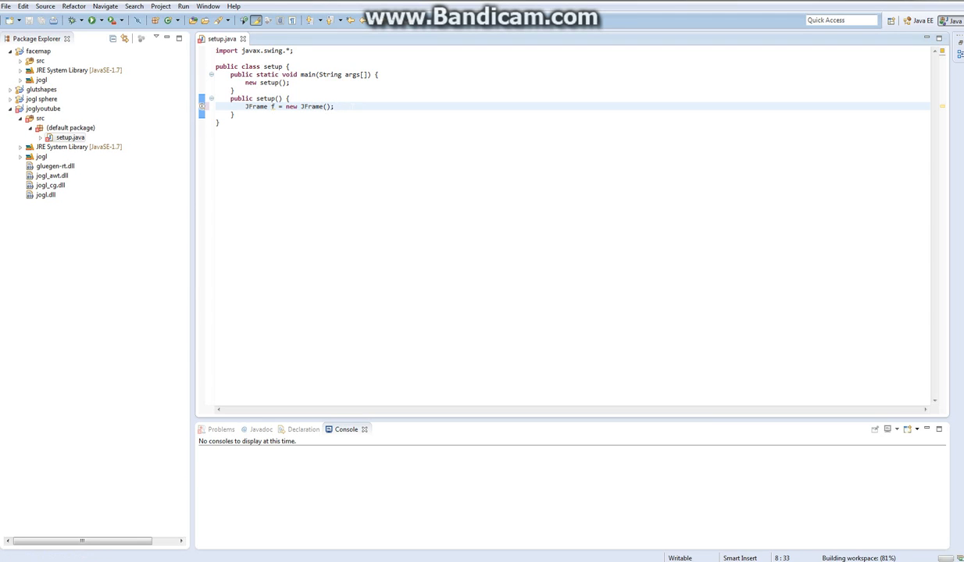
Step: Set the frame title to "JOGL for youtube."
{"action": "type", "text": "f."}
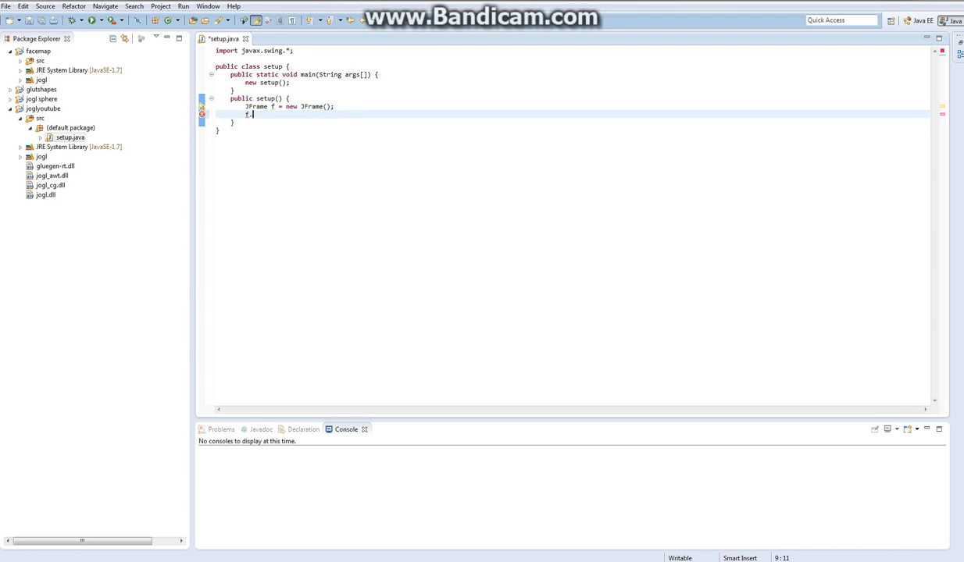
{"action": "type", "text": "setT"}
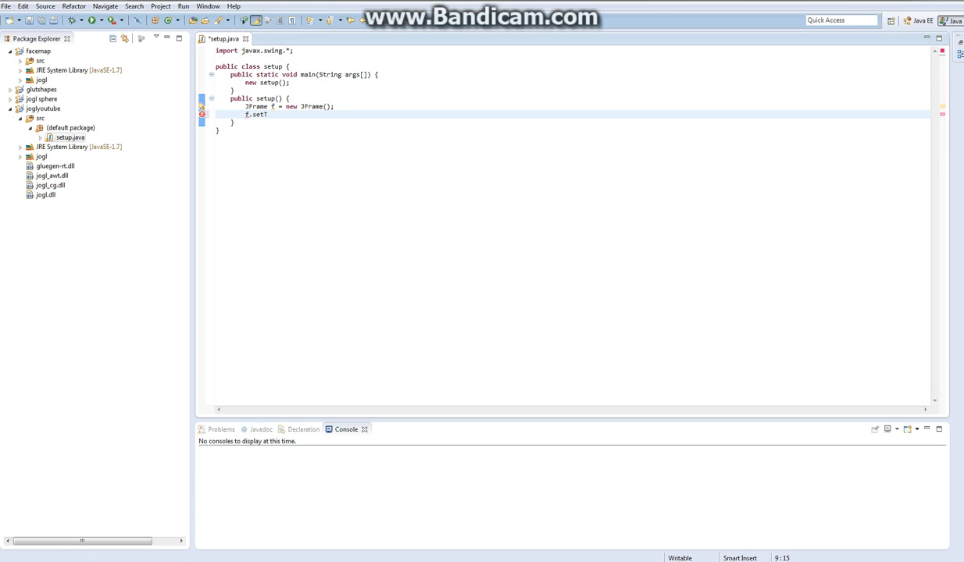
{"action": "type", "text": "itle"}
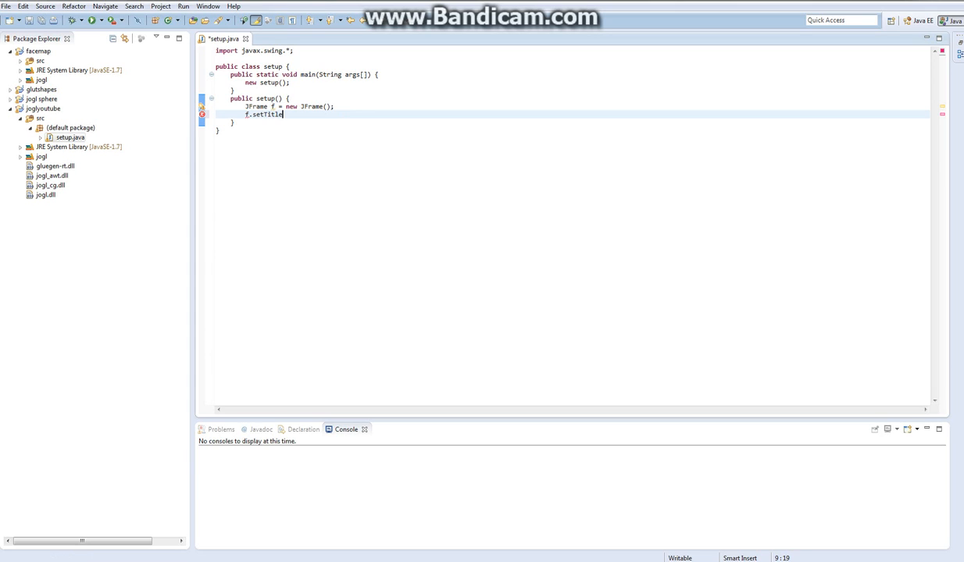
{"action": "type", "text": "()"}
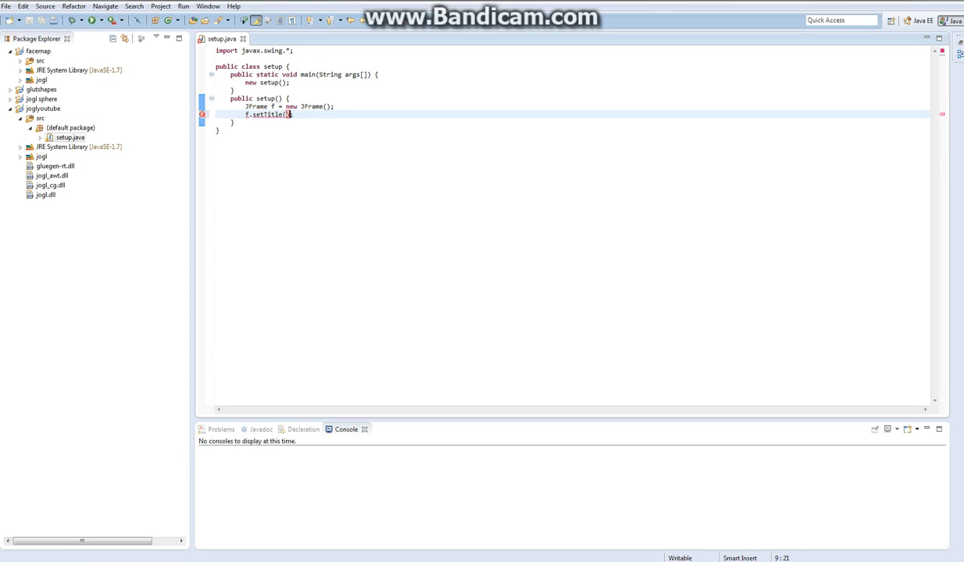
{"action": "type", "text": "\"\""}
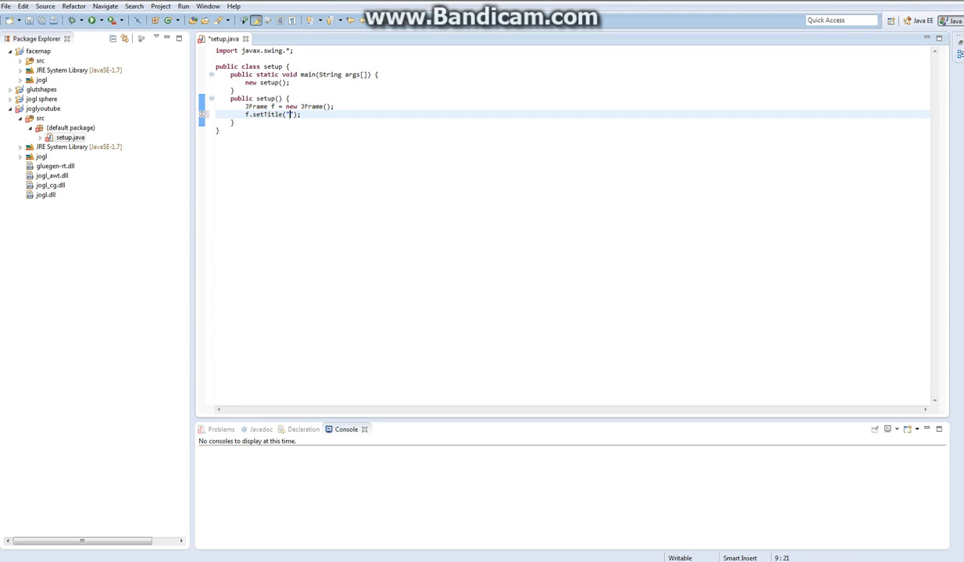
{"action": "type", "text": "JOGL for yout"}
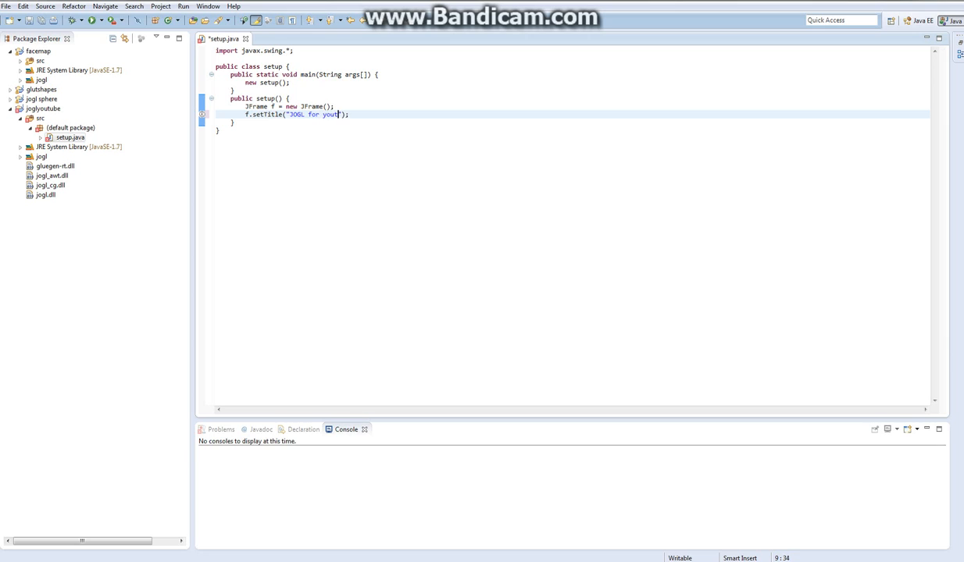
{"action": "type", "text": "be"}
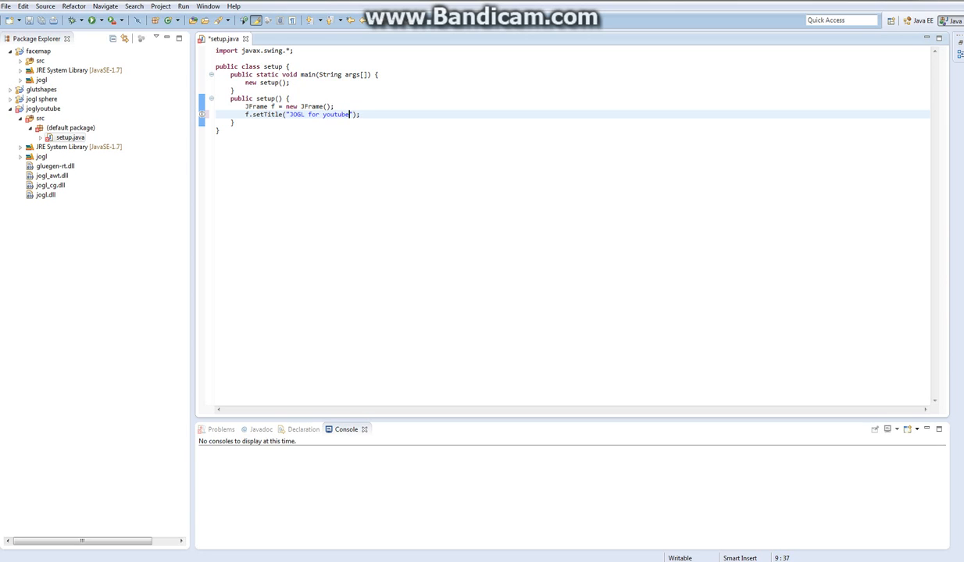
{"action": "type", "text": "."}
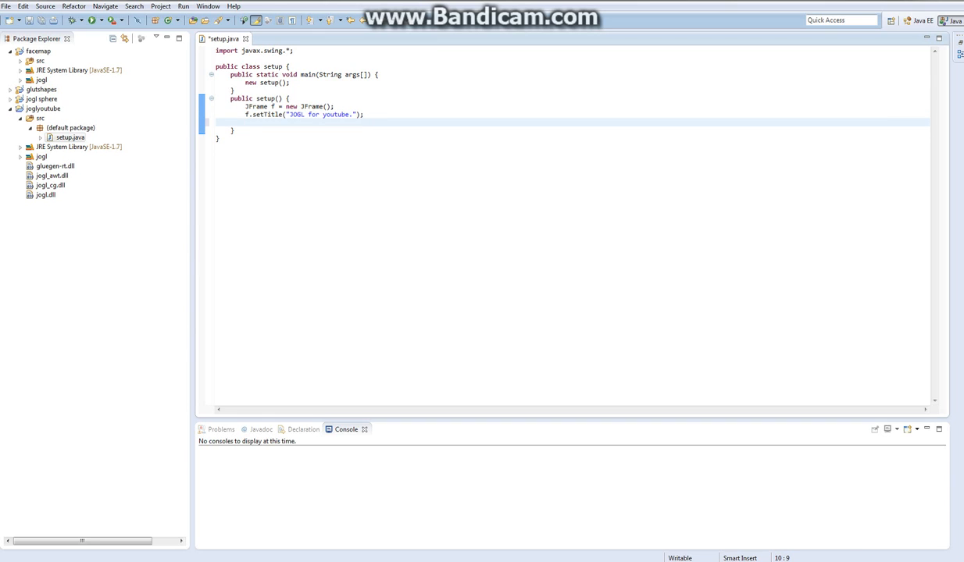
Step: Size the frame 800 by 800 with f.setSize(800,800)
{"action": "type", "text": "f."}
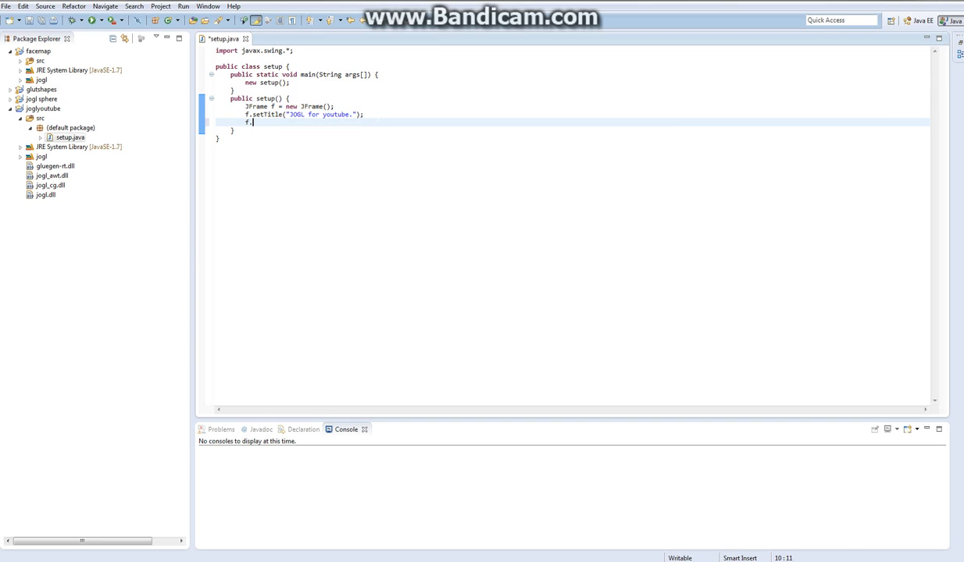
{"action": "type", "text": "s"}
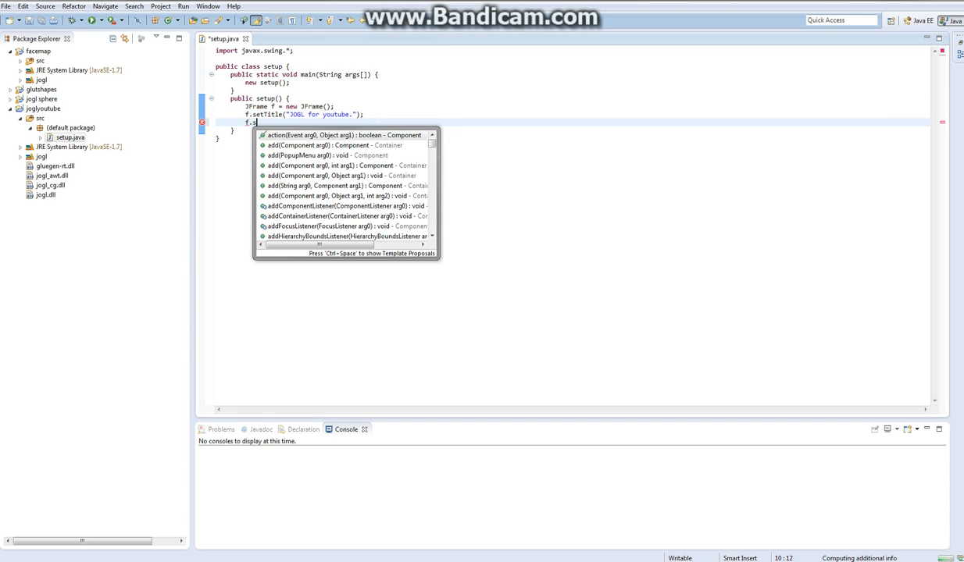
{"action": "type", "text": "etSize"}
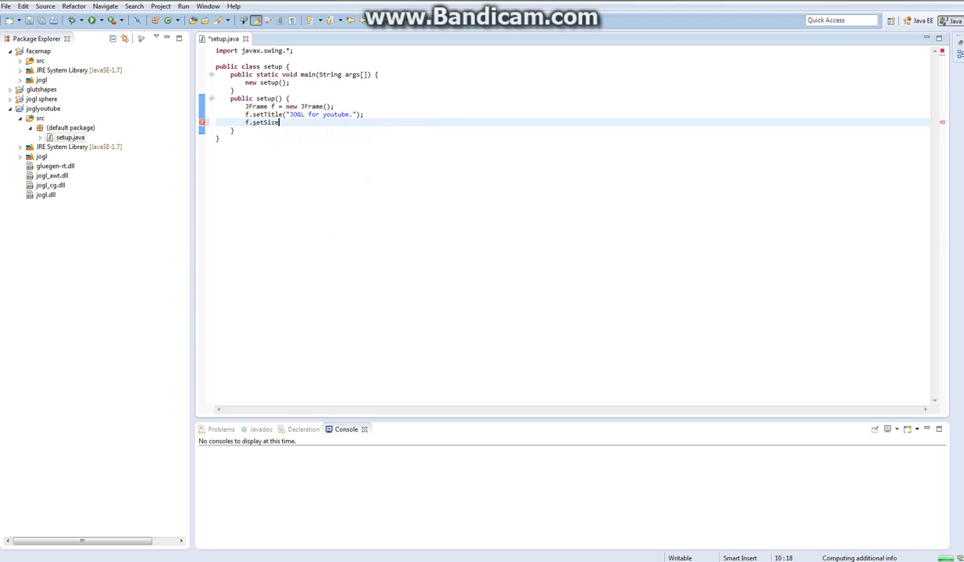
{"action": "type", "text": "(arg0);"}
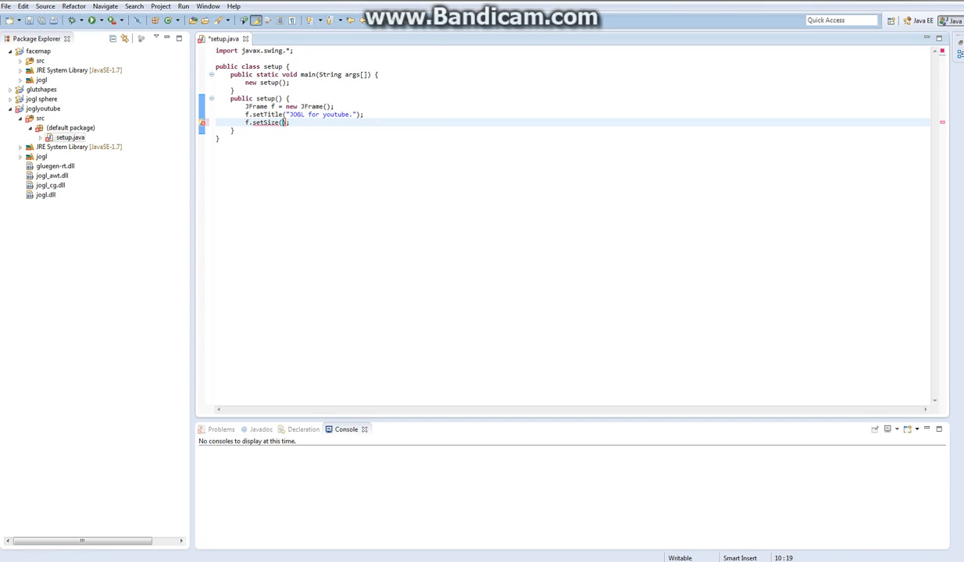
{"action": "type", "text": "80,"}
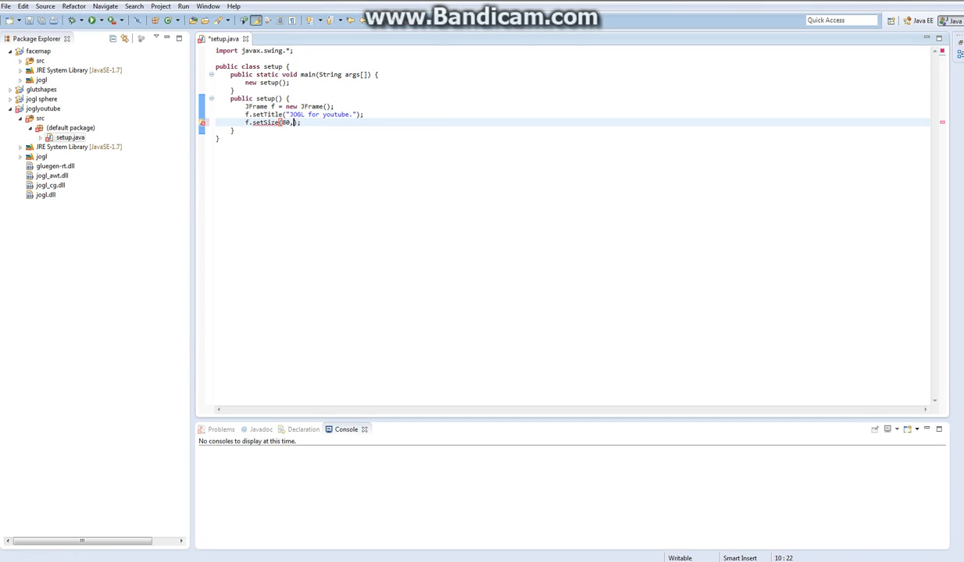
{"action": "type", "text": "0,800"}
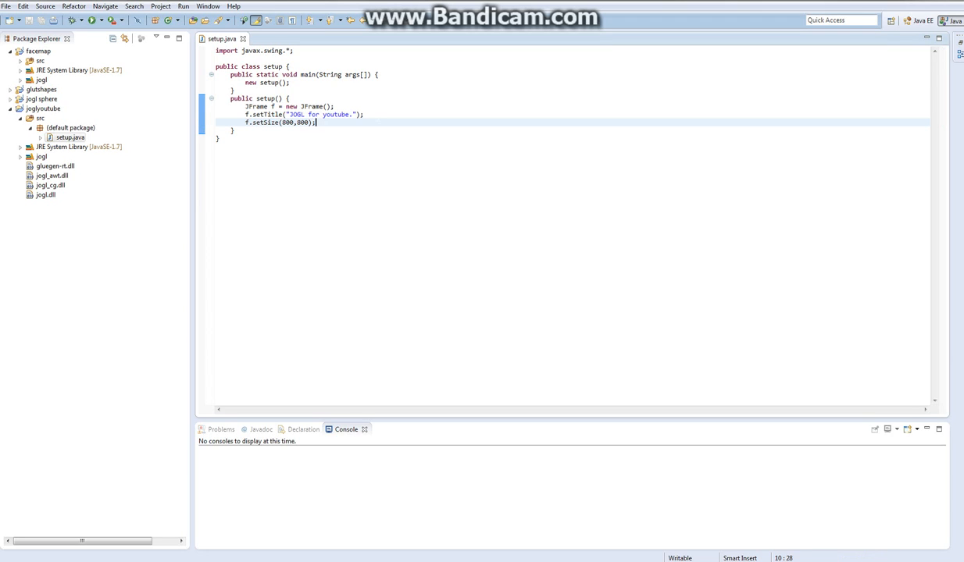
Step: Add f.setResizable(false) and f.setVisible(true) below setSize
{"action": "type", "text": "f.se"}
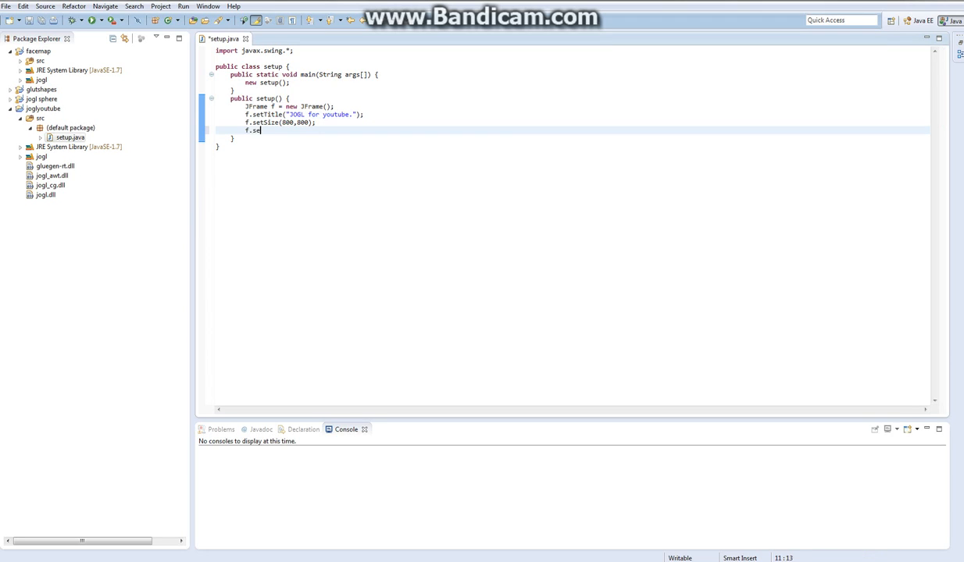
{"action": "type", "text": "tResiz"}
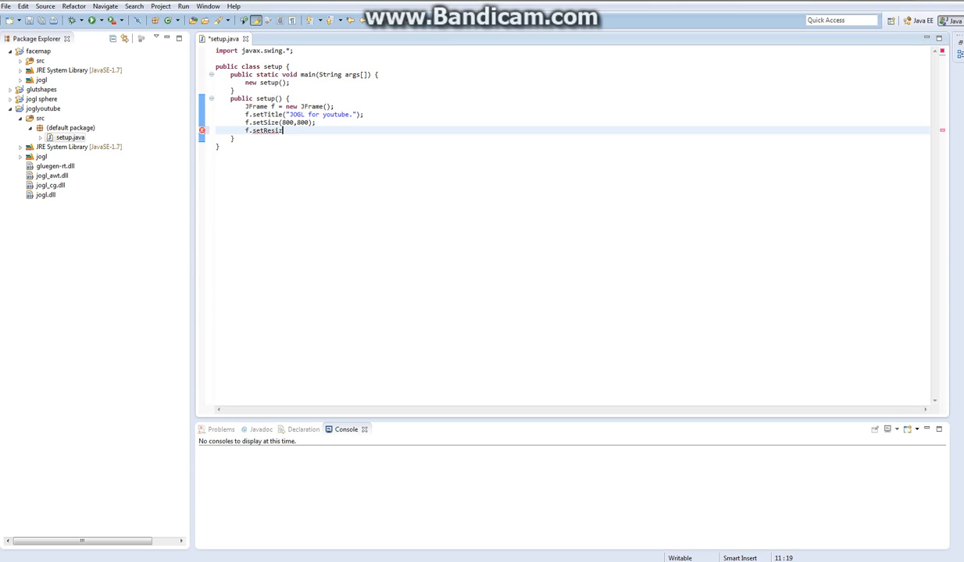
{"action": "type", "text": "able();"}
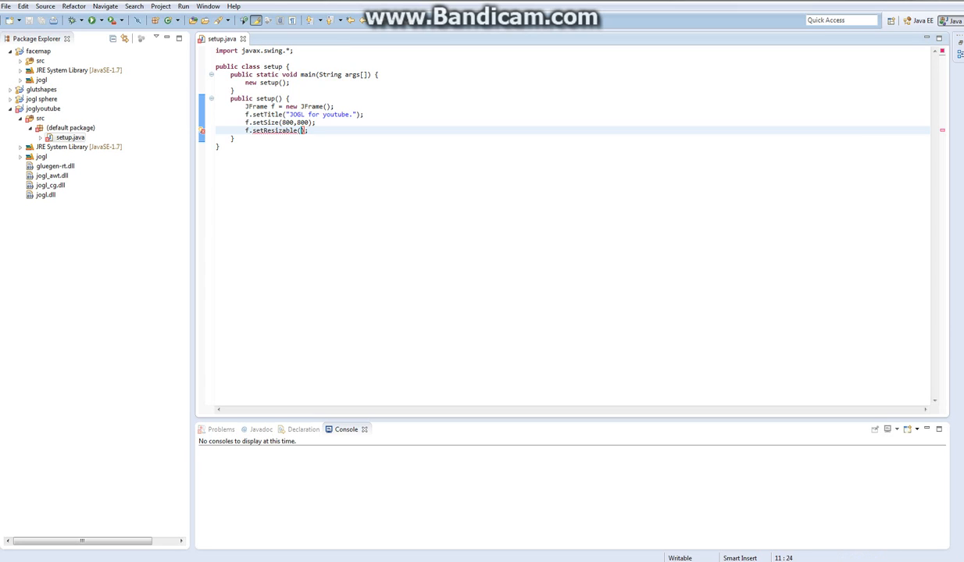
{"action": "type", "text": "false"}
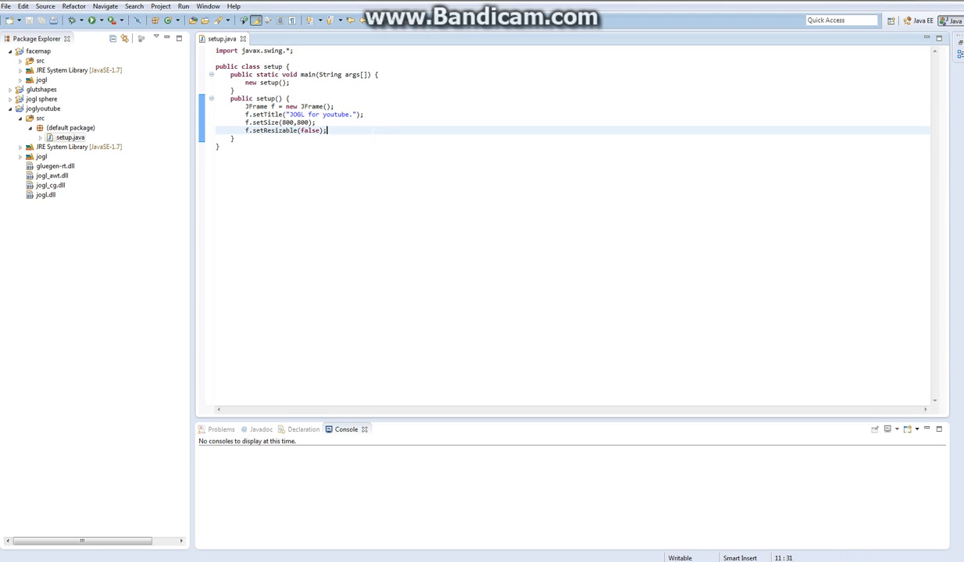
{"action": "type", "text": "f.s"}
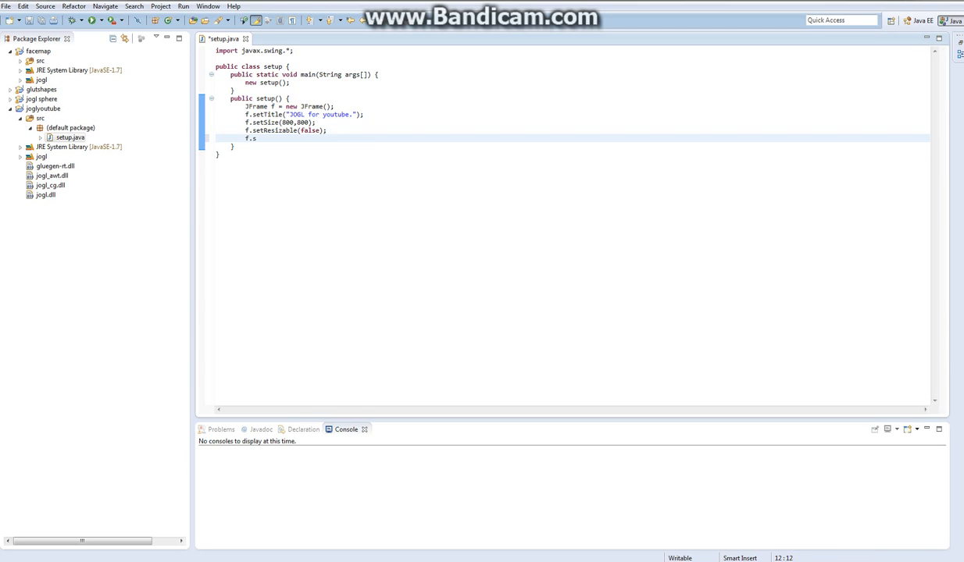
{"action": "type", "text": "et"}
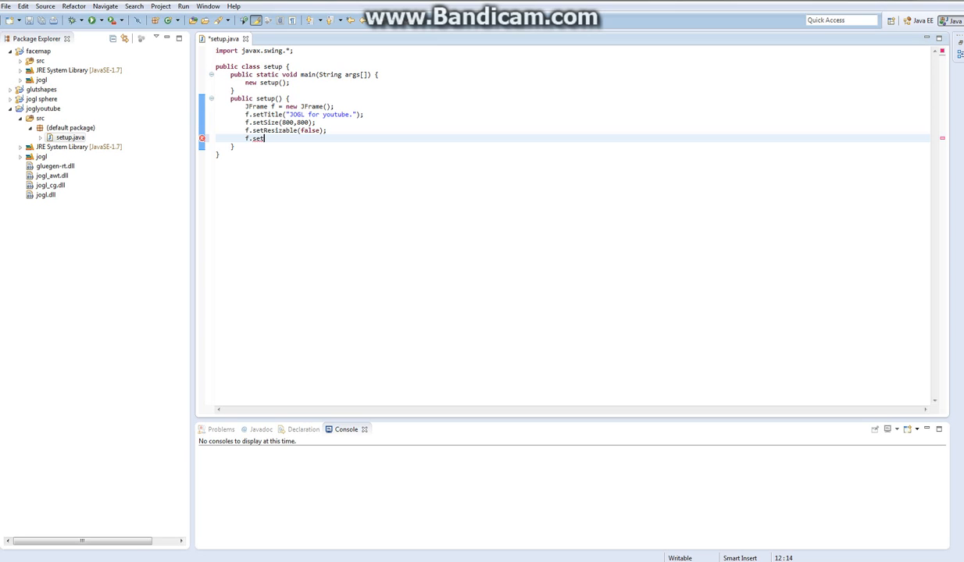
{"action": "type", "text": "Visible(true);"}
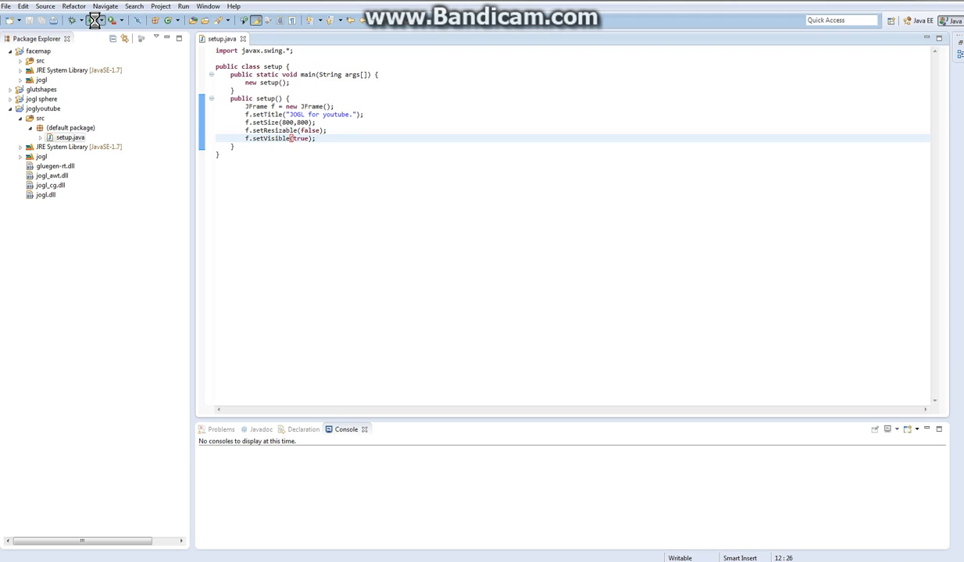
Step: Run setup and close the blank 'JOGL for youtube.' window
{"action": "left_click", "coordinate": [93, 19]}
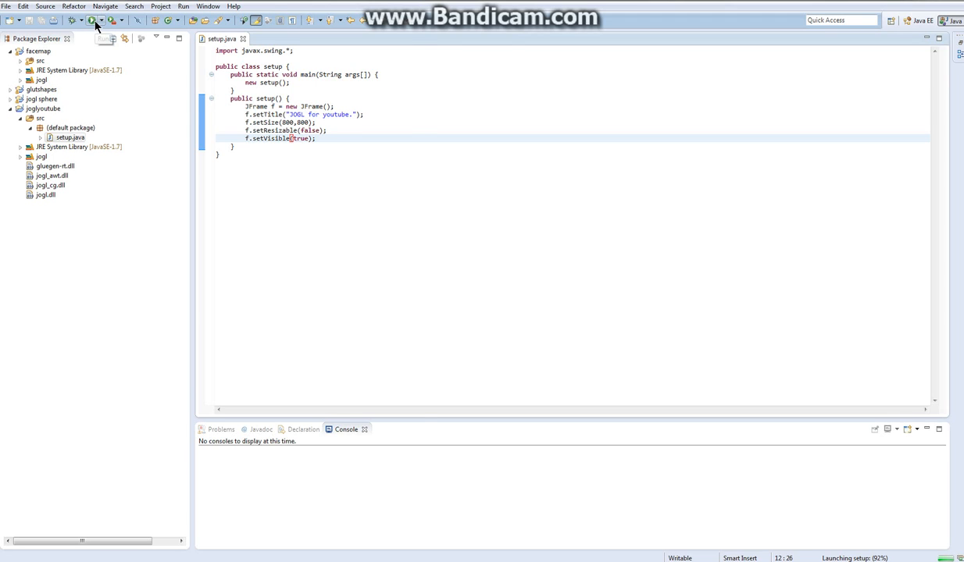
{"action": "left_click", "coordinate": [92, 20]}
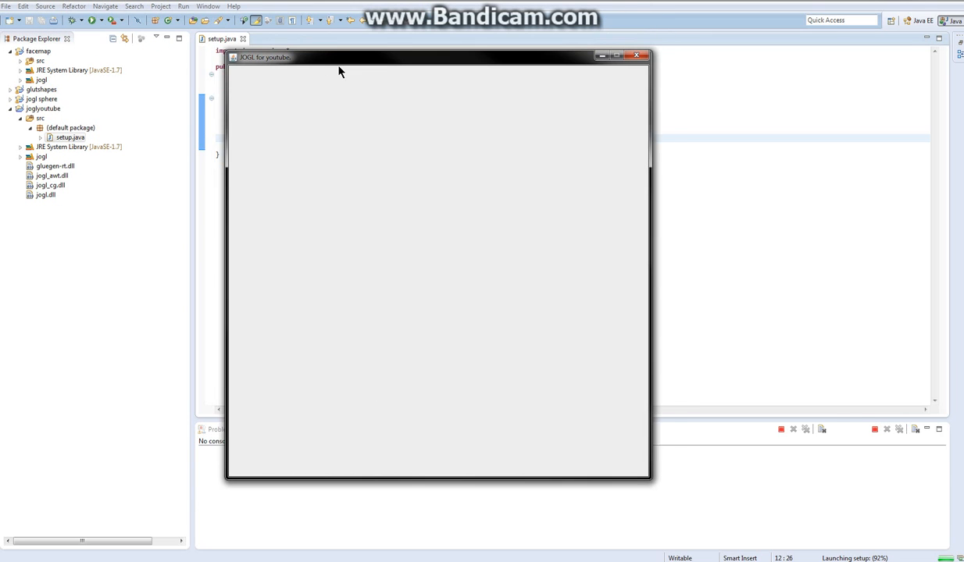
{"action": "left_click", "coordinate": [637, 55]}
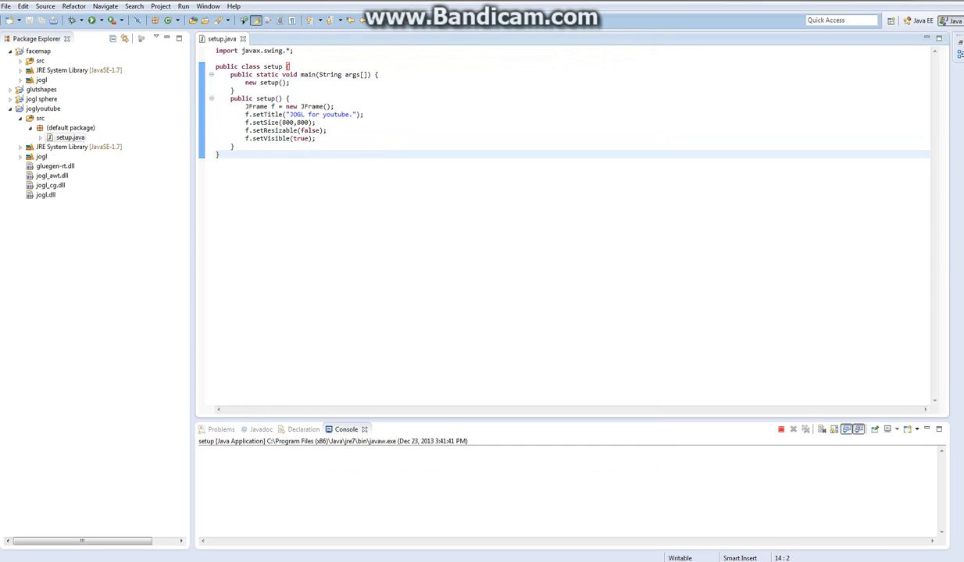
{"action": "type", "text": "d"}
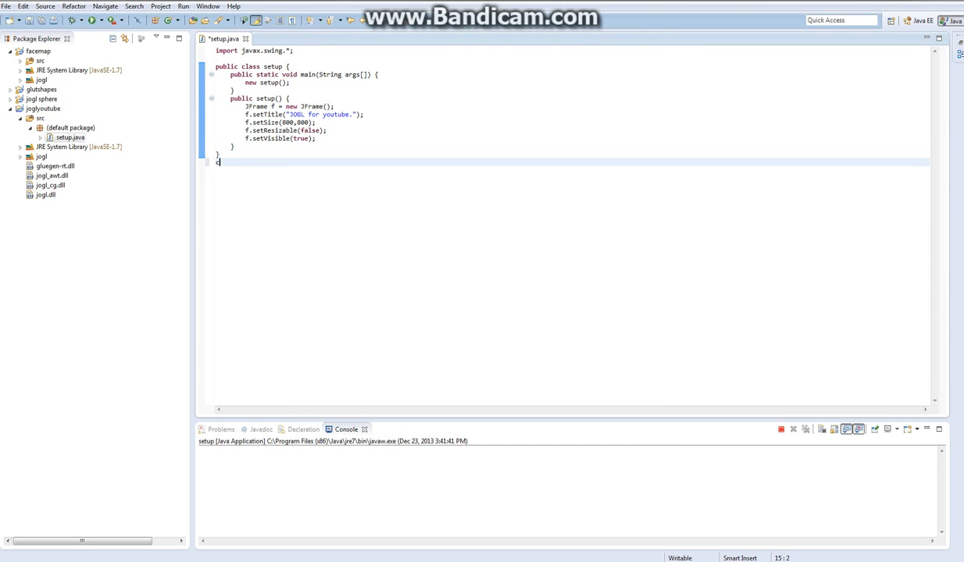
{"action": "type", "text": "class"}
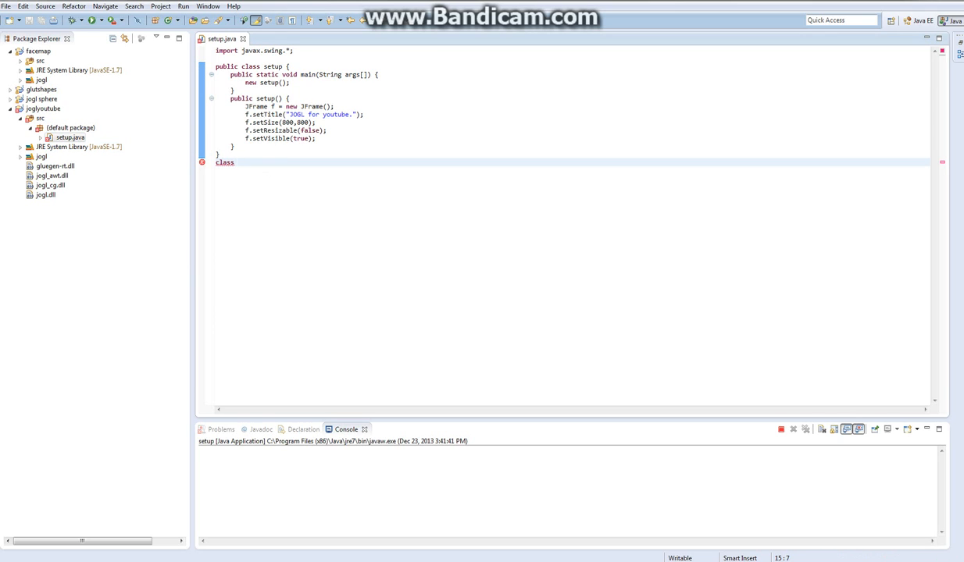
{"action": "type", "text": "draw"}
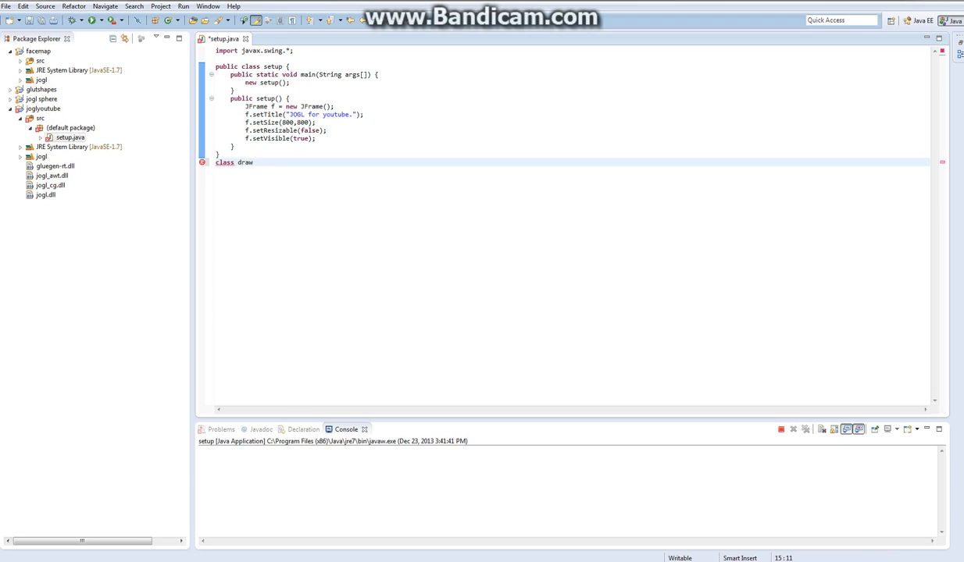
{"action": "double_click", "coordinate": [244, 162]}
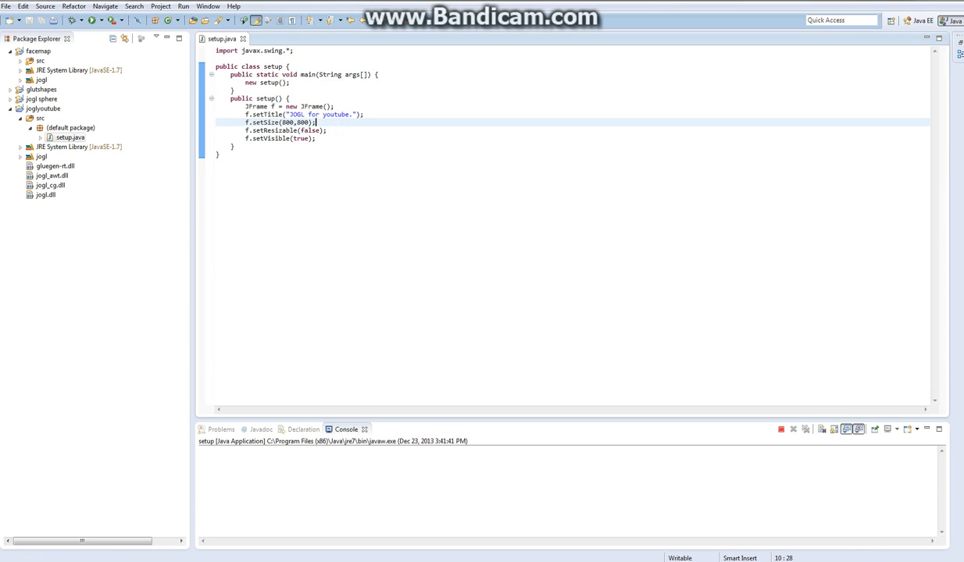
Step: Add f.addWindowListener(new WindowAdapter() { }) on a new line after setSize
{"action": "key", "text": "enter"}
{"action": "type", "text": "f.a"}
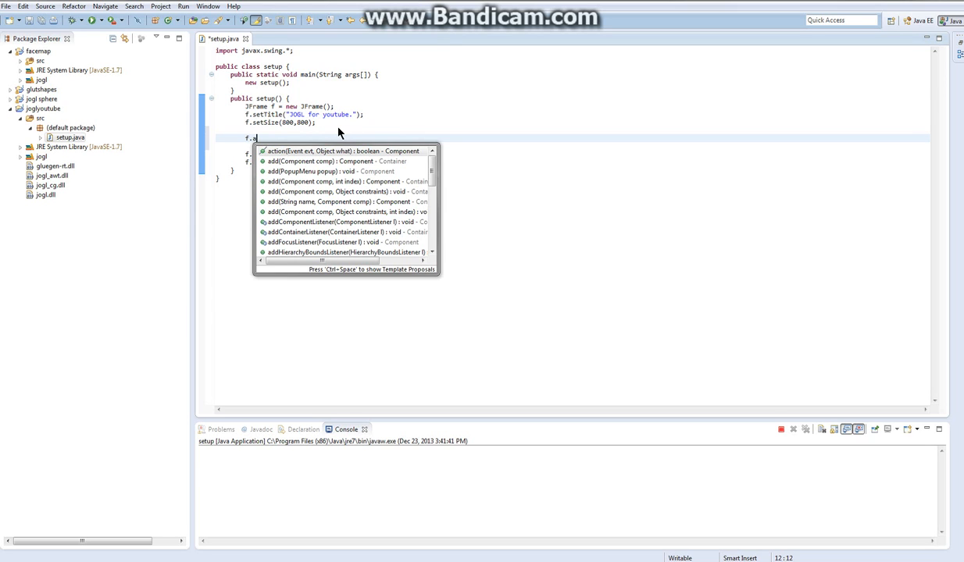
{"action": "type", "text": "ddWindowListener(l"}
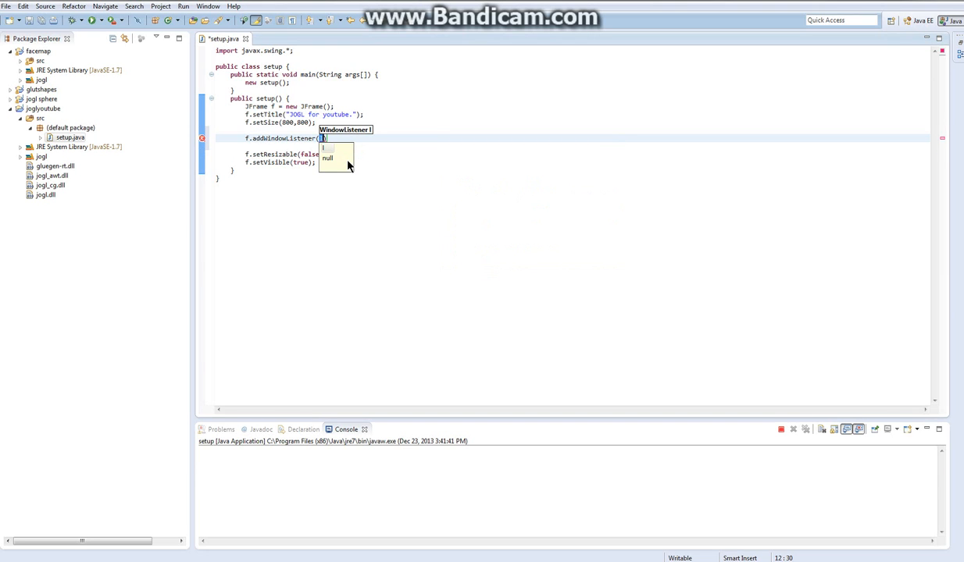
{"action": "type", "text": "new Window"}
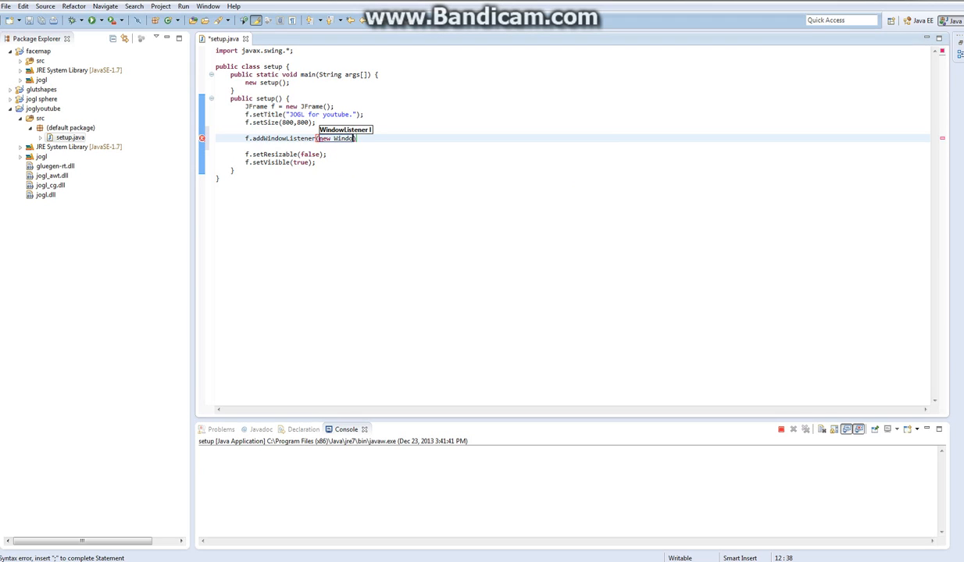
{"action": "type", "text": "Adapter("}
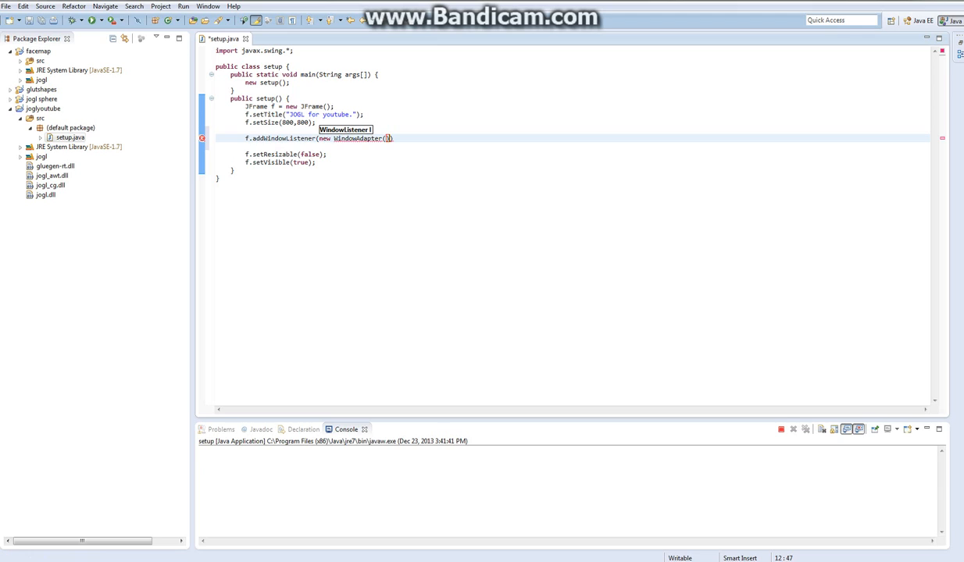
{"action": "type", "text": ")"}
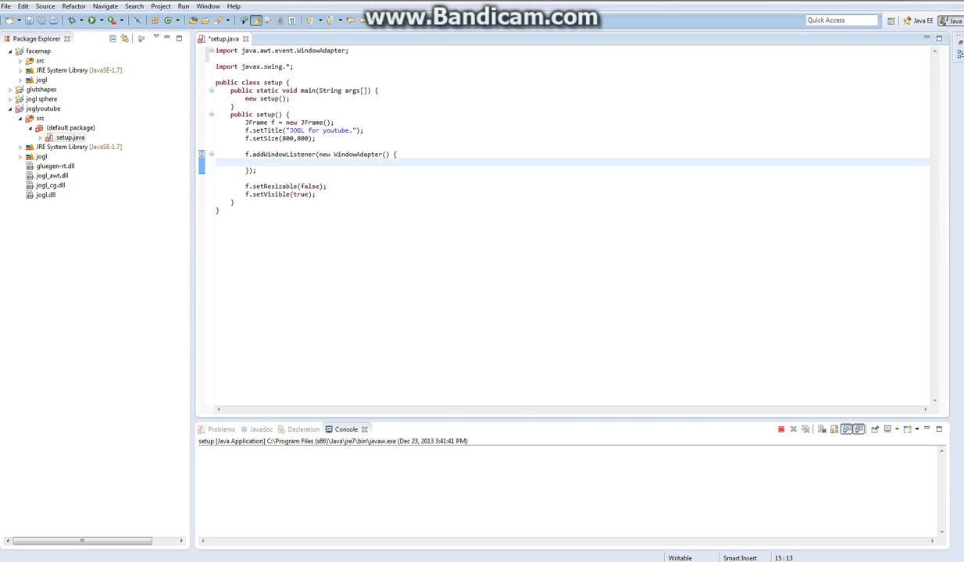
Step: Write an empty public void close() method in the WindowAdapter, then retype its name starting 'window'
{"action": "type", "text": "public"}
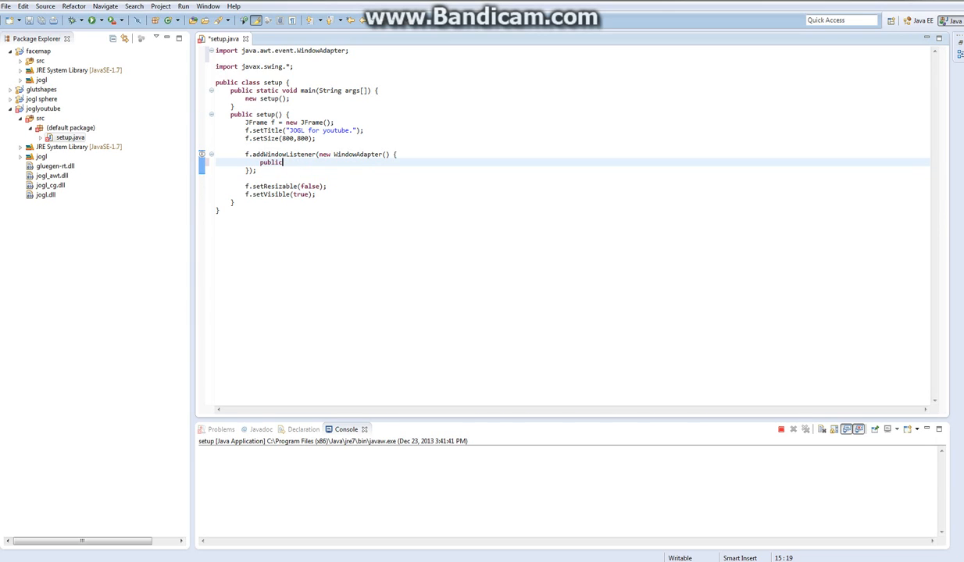
{"action": "type", "text": "void"}
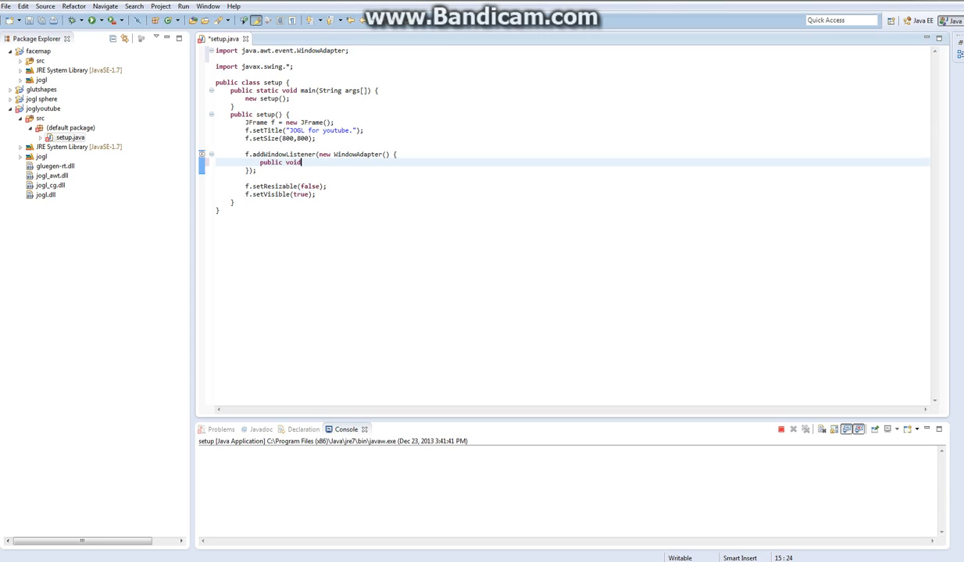
{"action": "type", "text": "close"}
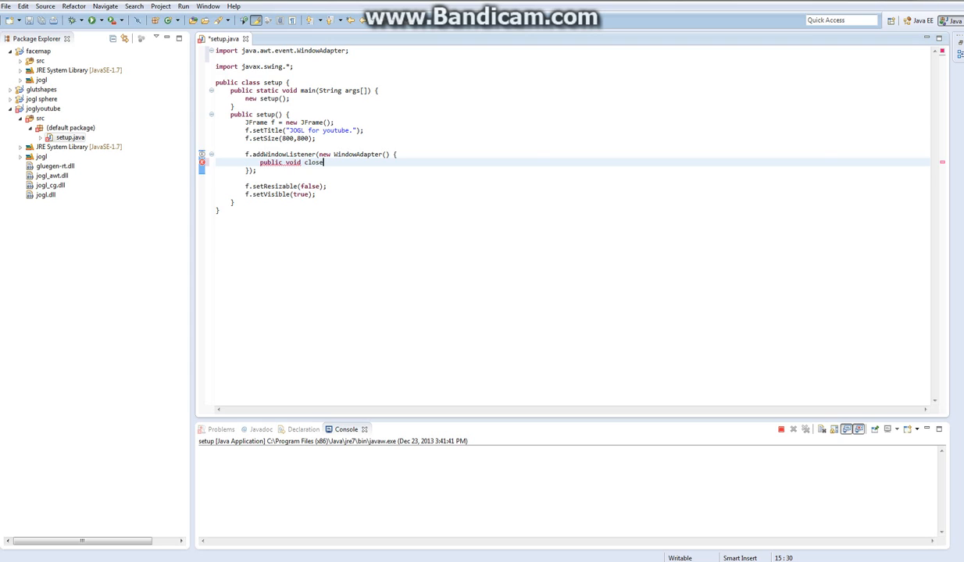
{"action": "type", "text": "() {"}
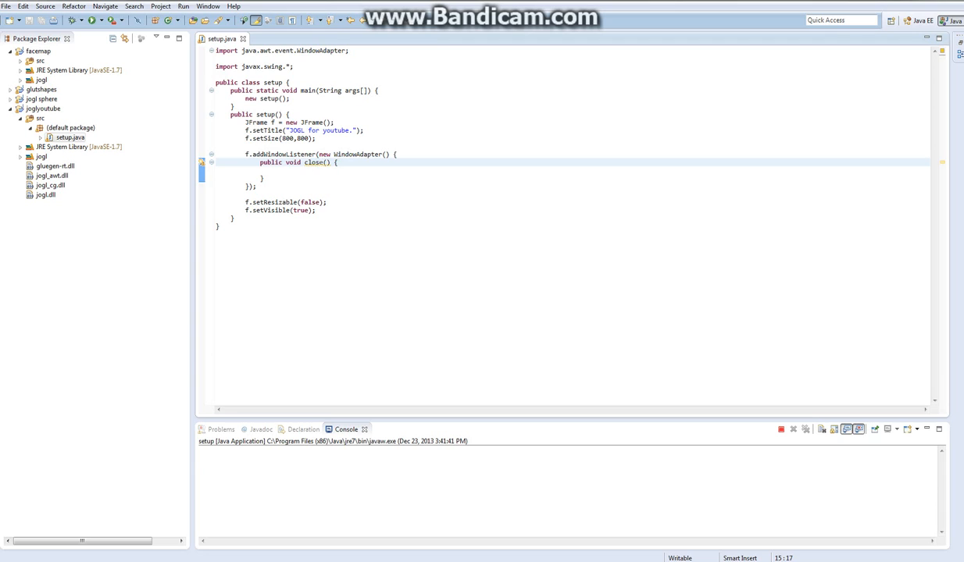
{"action": "double_click", "coordinate": [313, 163]}
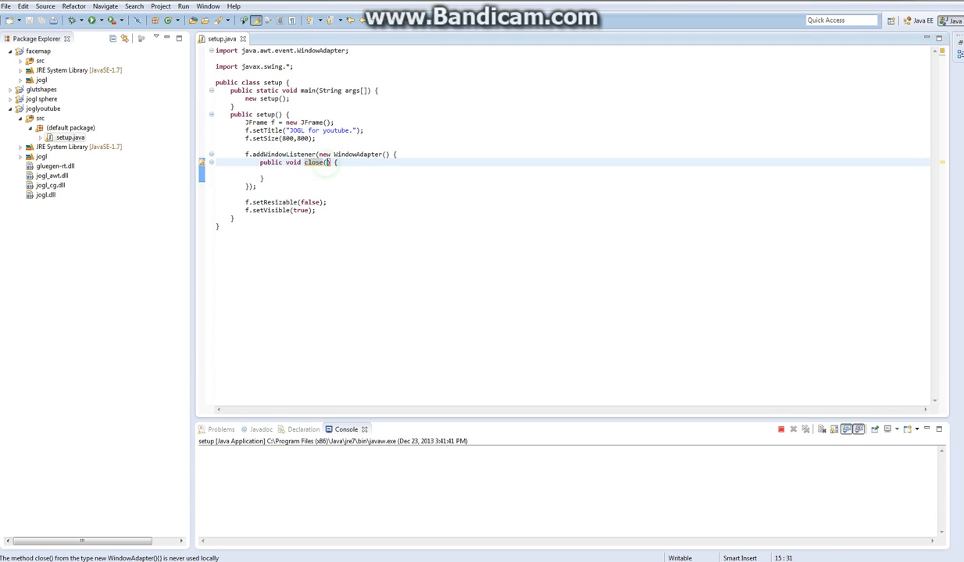
{"action": "type", "text": "windowEvent e"}
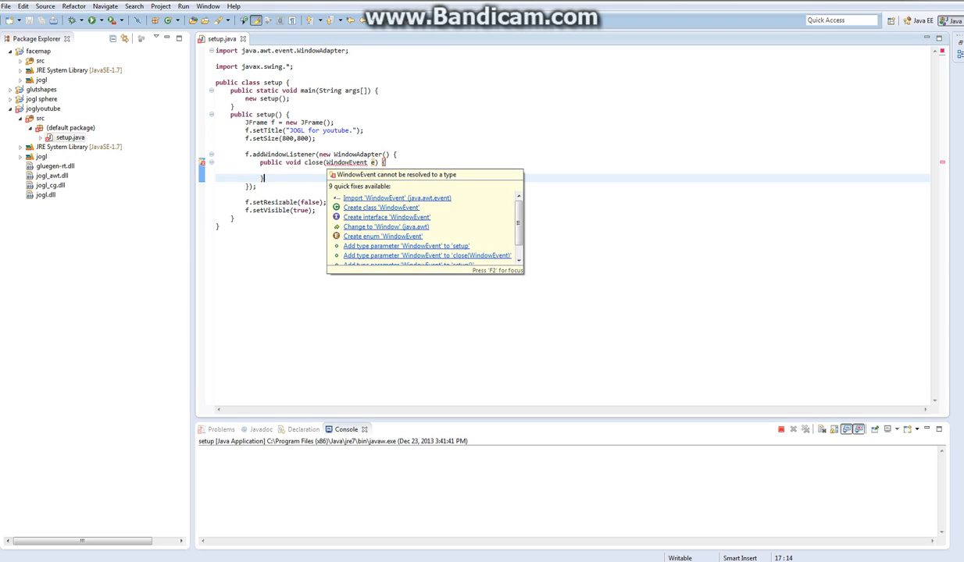
Step: Import WindowEvent via quick fix and call System.exit(0) in the close handler
{"action": "left_click", "coordinate": [397, 198]}
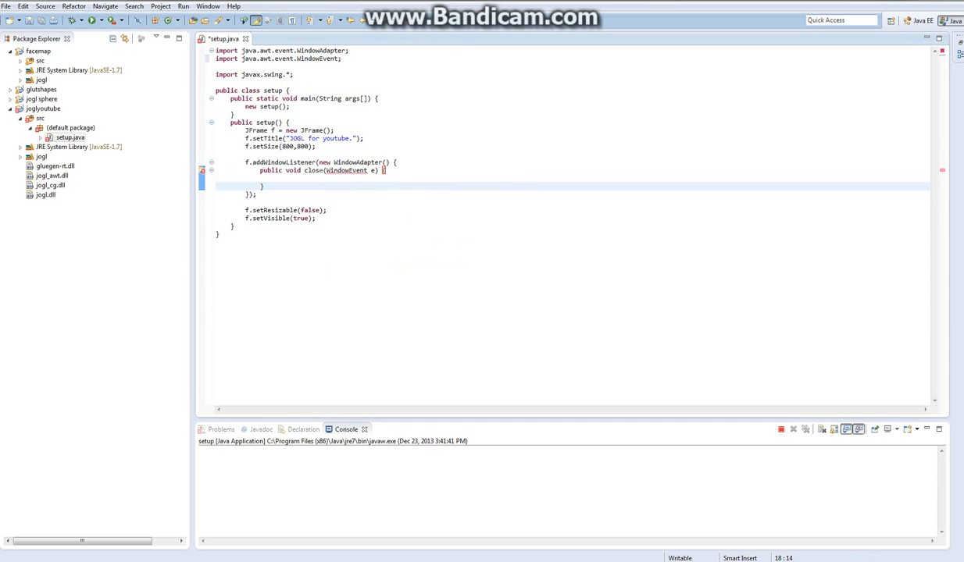
{"action": "type", "text": "Sys"}
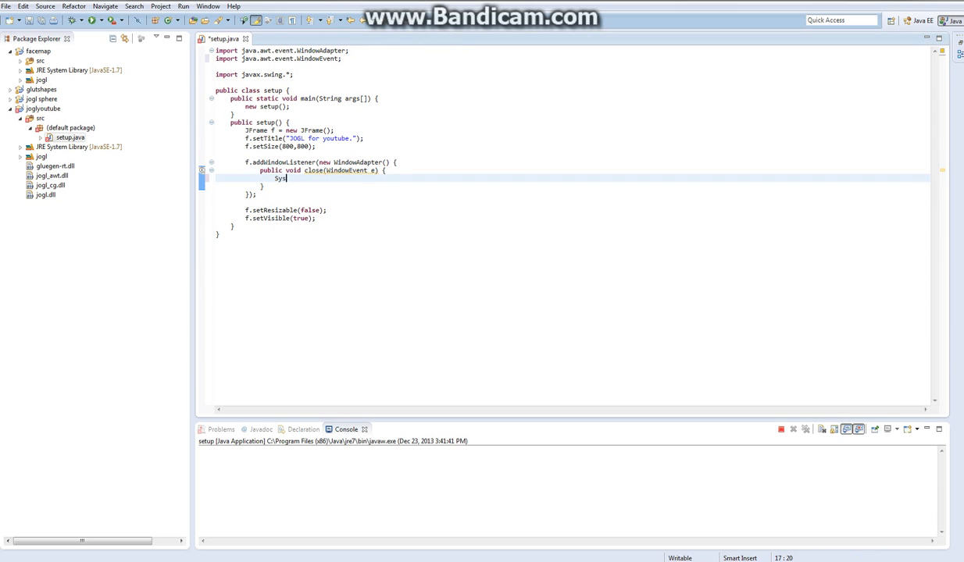
{"action": "type", "text": "tem"}
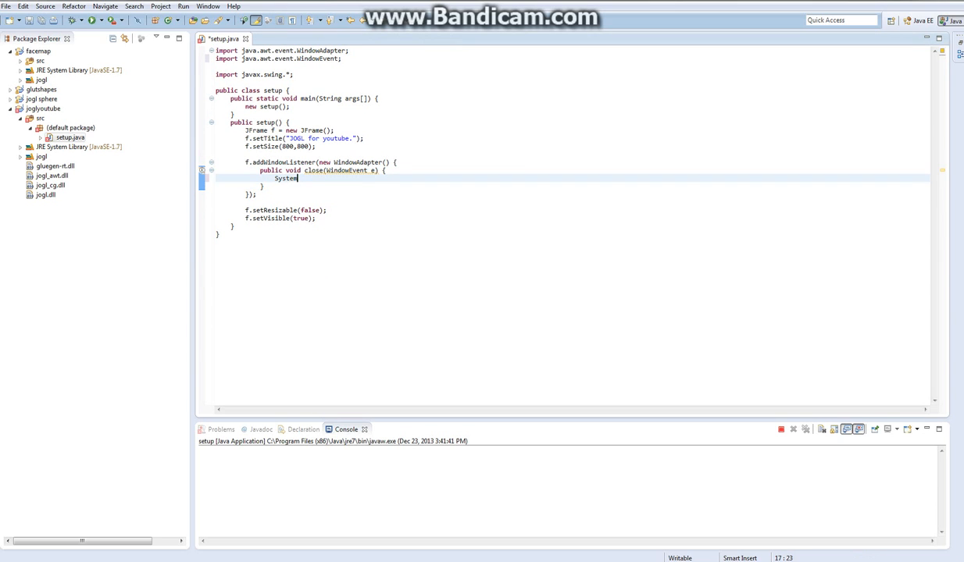
{"action": "type", "text": ".exit(0);"}
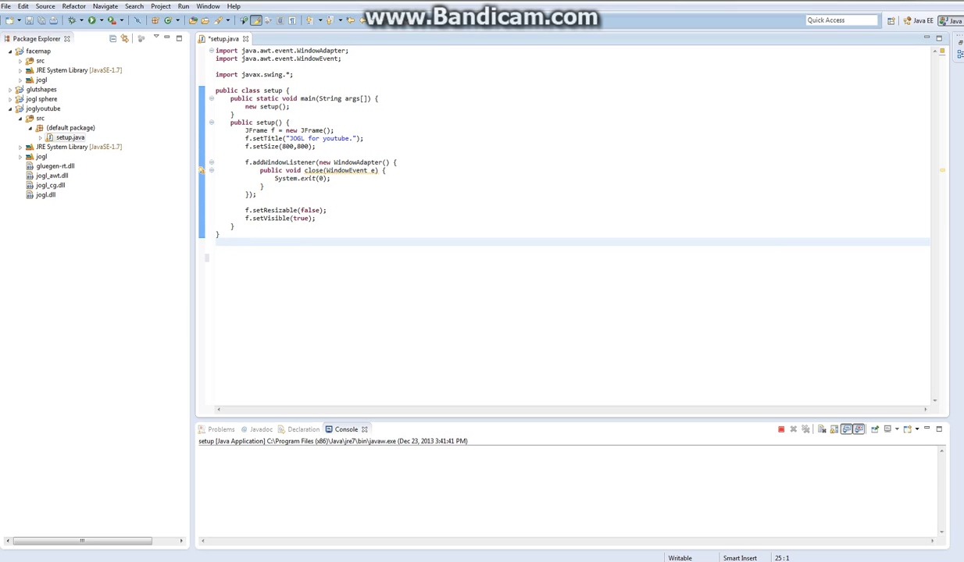
Step: Below setup, write 'class draw extends GLCanvas{' with its closing brace
{"action": "type", "text": "}"}
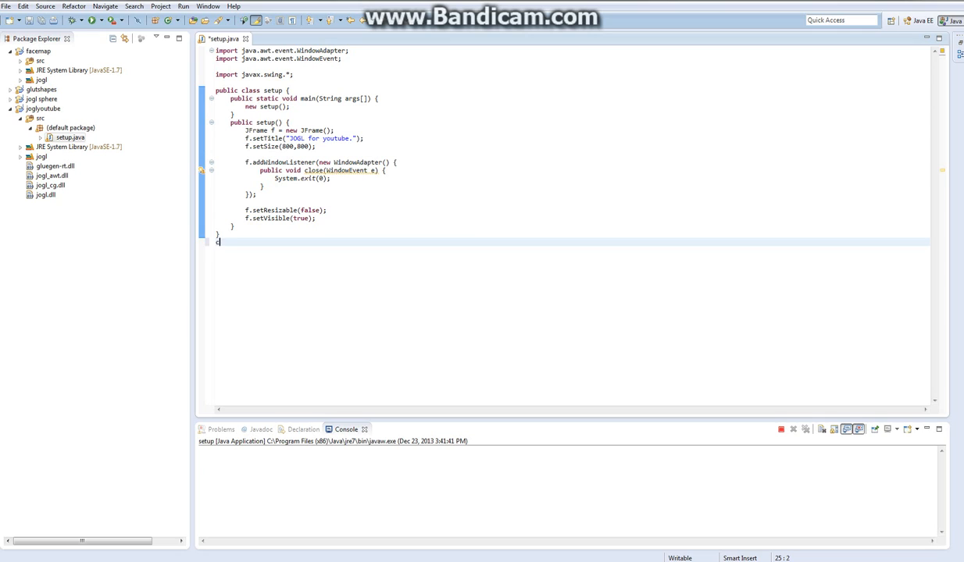
{"action": "type", "text": "class"}
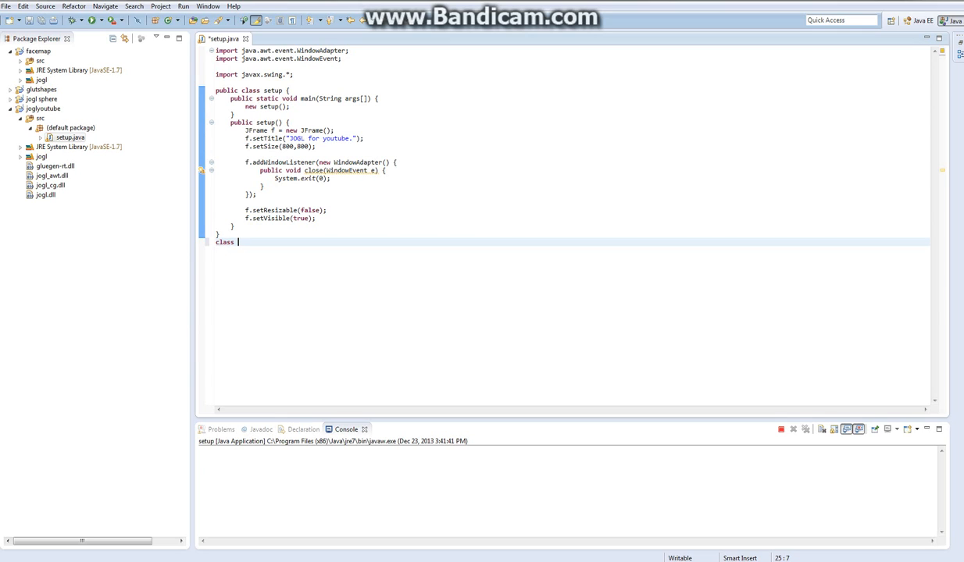
{"action": "type", "text": "draw"}
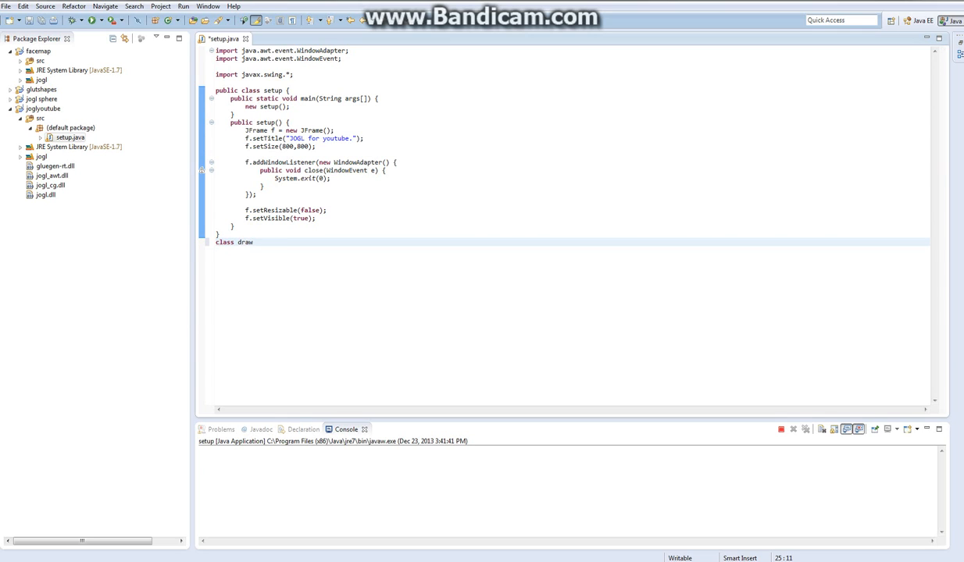
{"action": "type", "text": "{"}
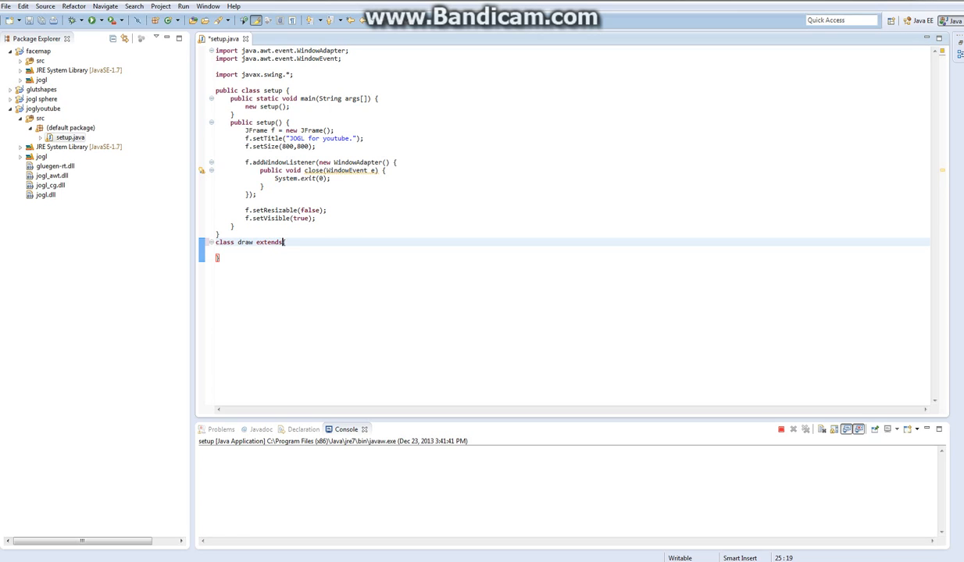
{"action": "type", "text": "GL"}
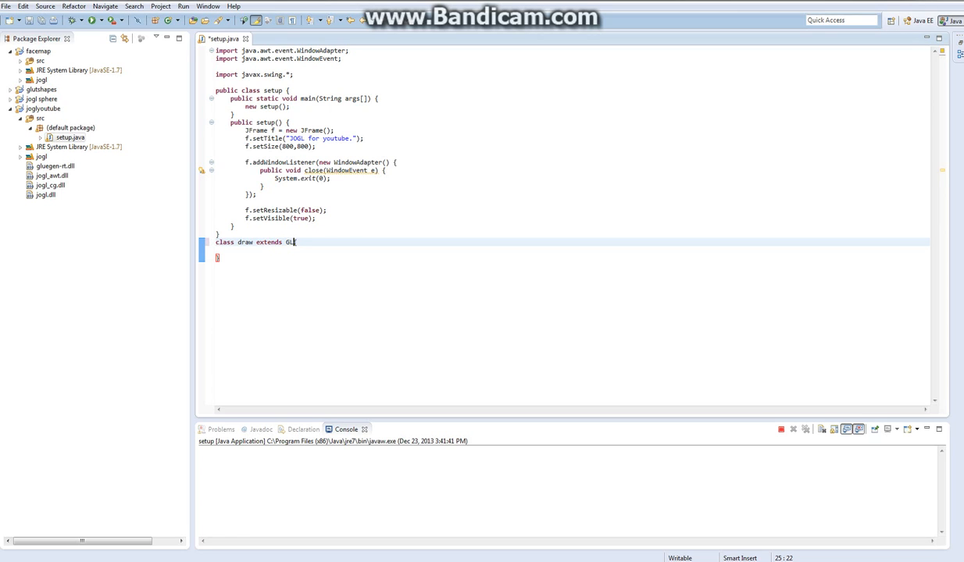
{"action": "type", "text": "Canvas{"}
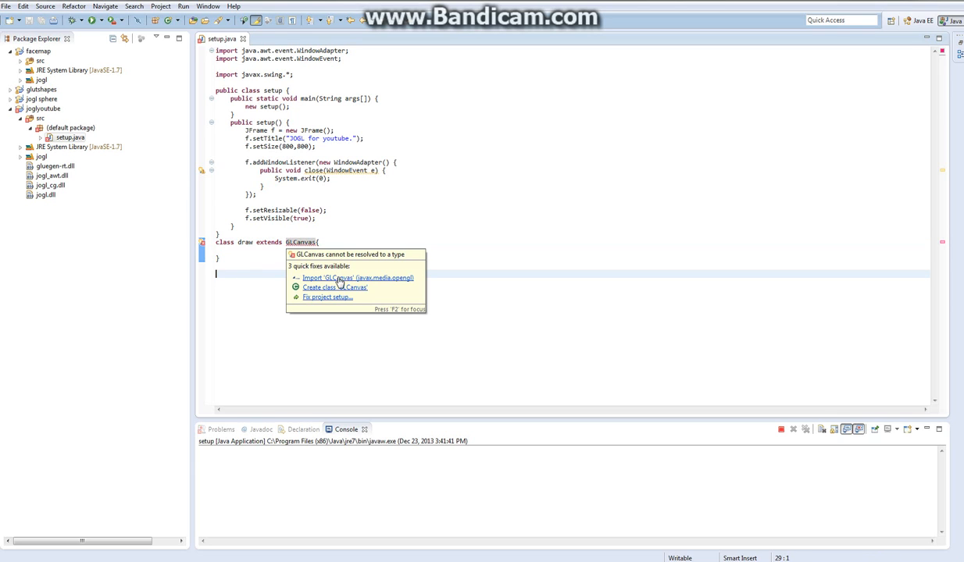
Step: Import GLCanvas and begin a public draw() constructor in the draw class
{"action": "left_click", "coordinate": [357, 278]}
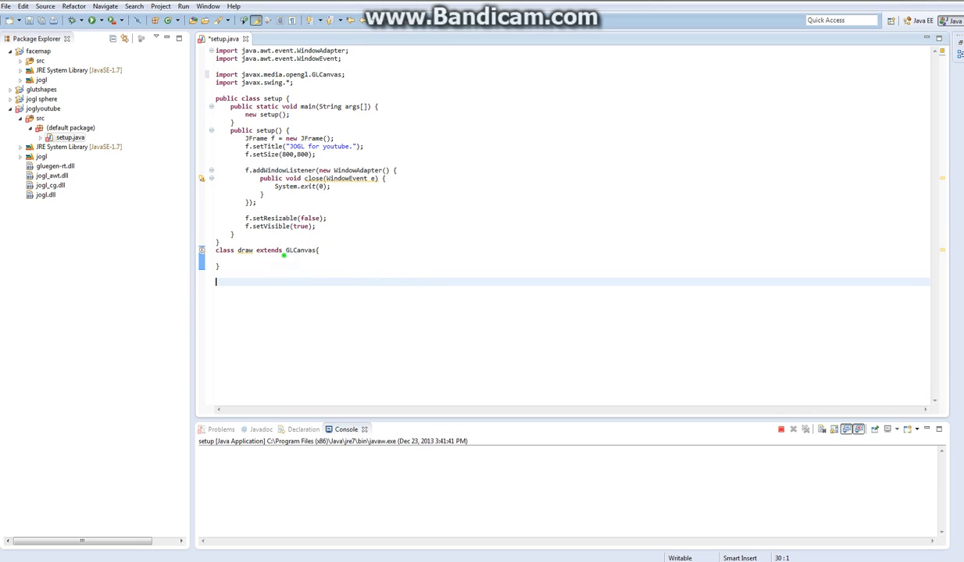
{"action": "type", "text": "public"}
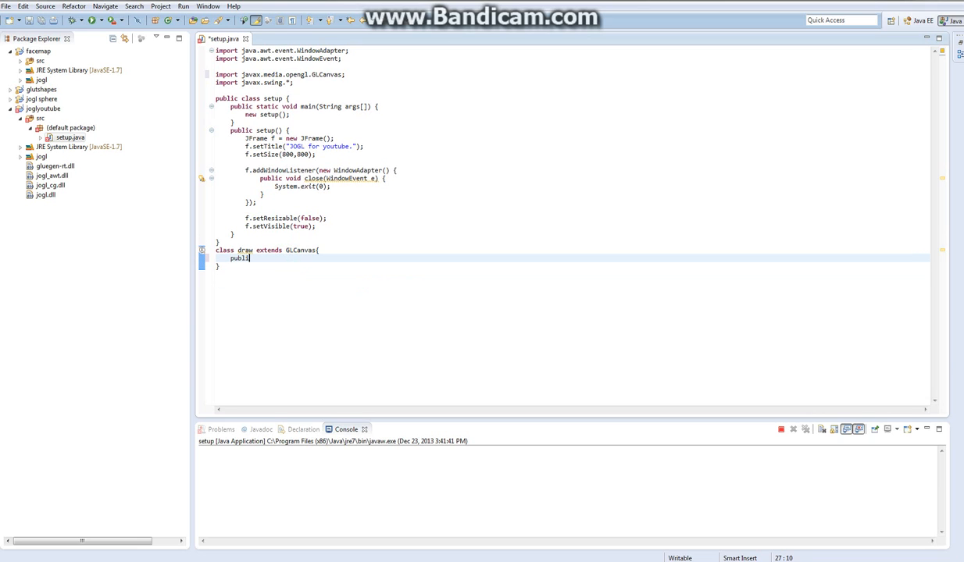
{"action": "type", "text": "draw"}
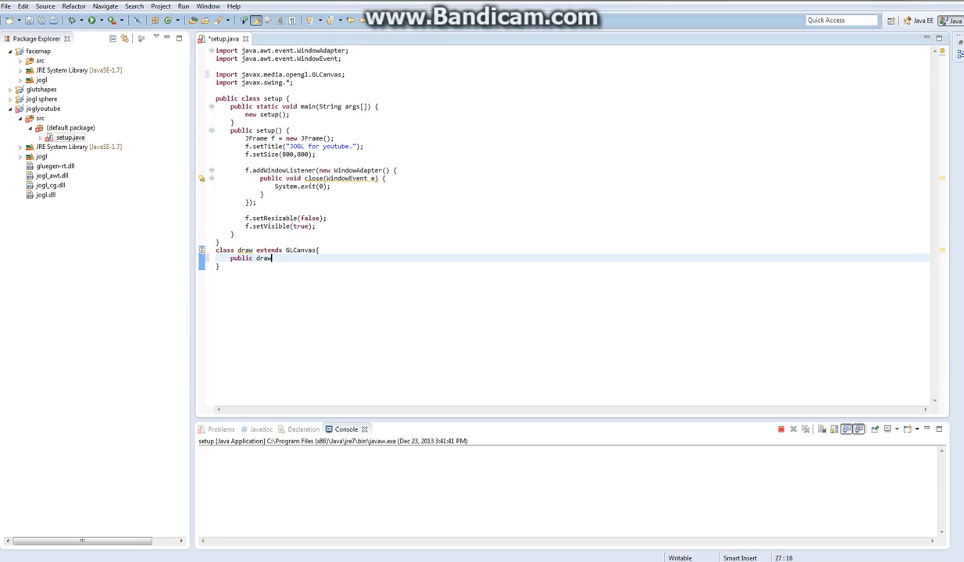
{"action": "type", "text": "() {"}
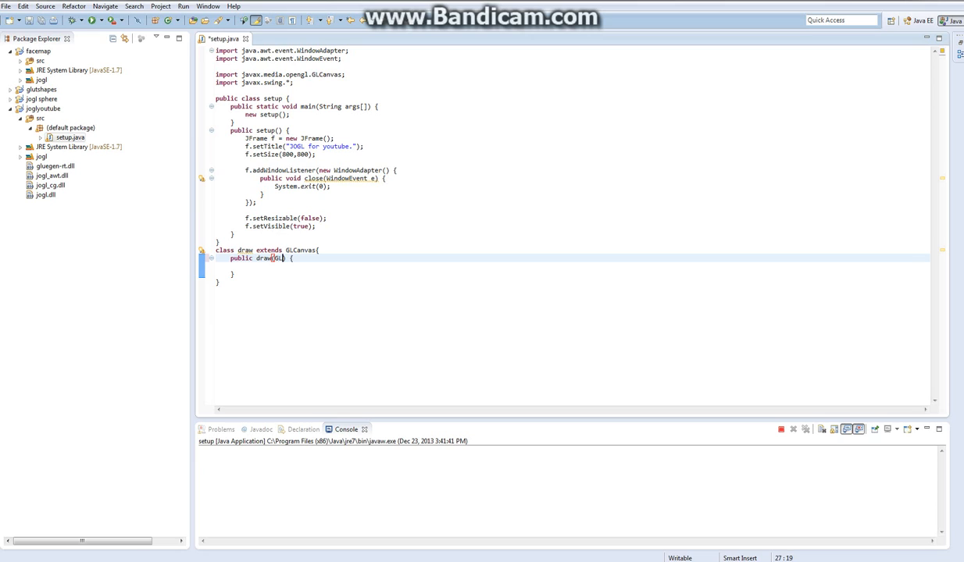
Step: Give the constructor a GLCapabilities glc parameter, import GLCapabilities, and start the super call
{"action": "type", "text": "Capabil"}
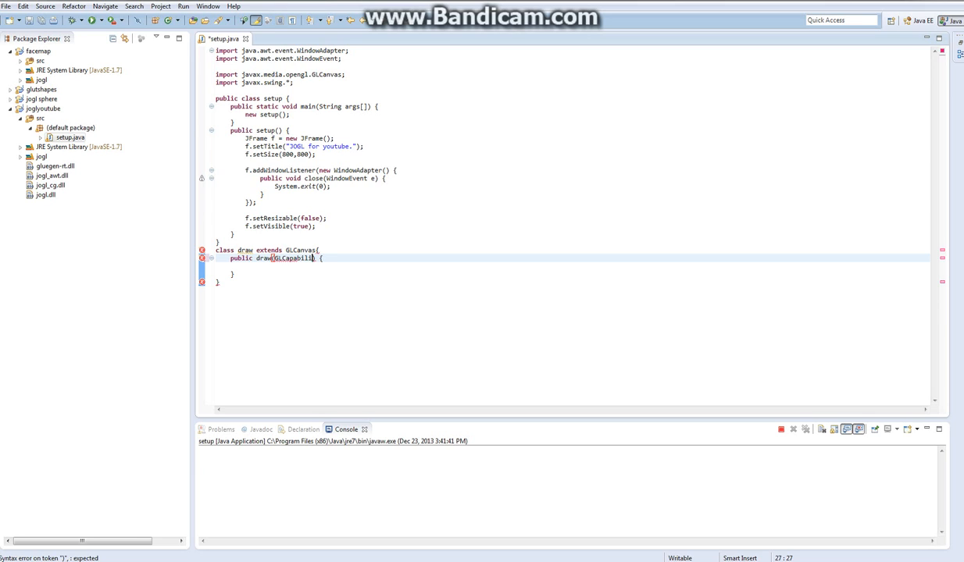
{"action": "type", "text": "ies"}
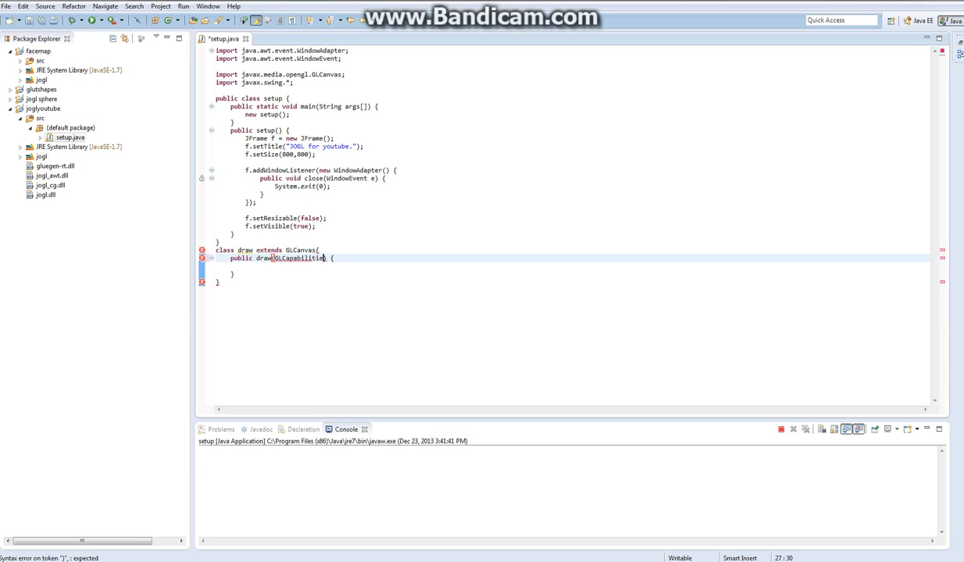
{"action": "type", "text": "glc"}
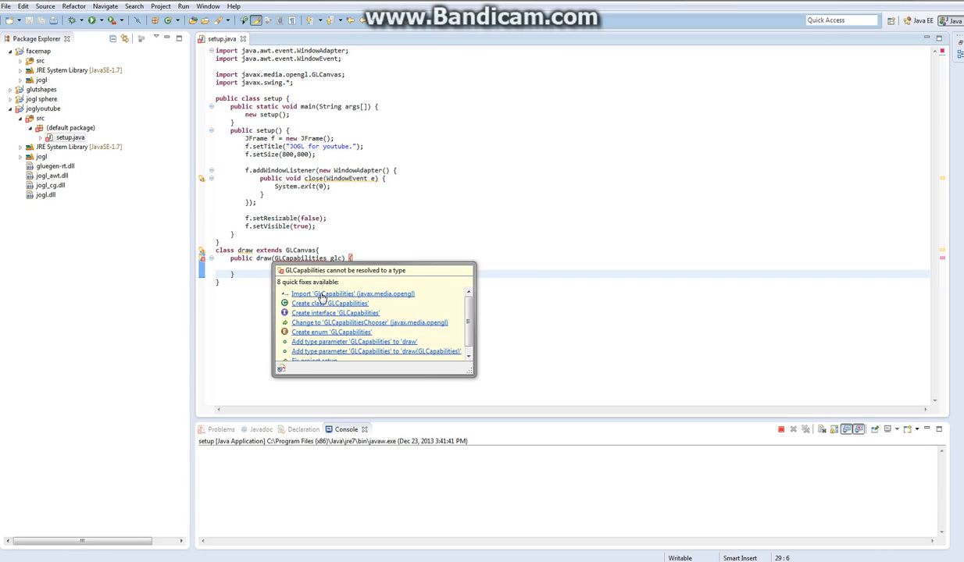
{"action": "left_click", "coordinate": [353, 293]}
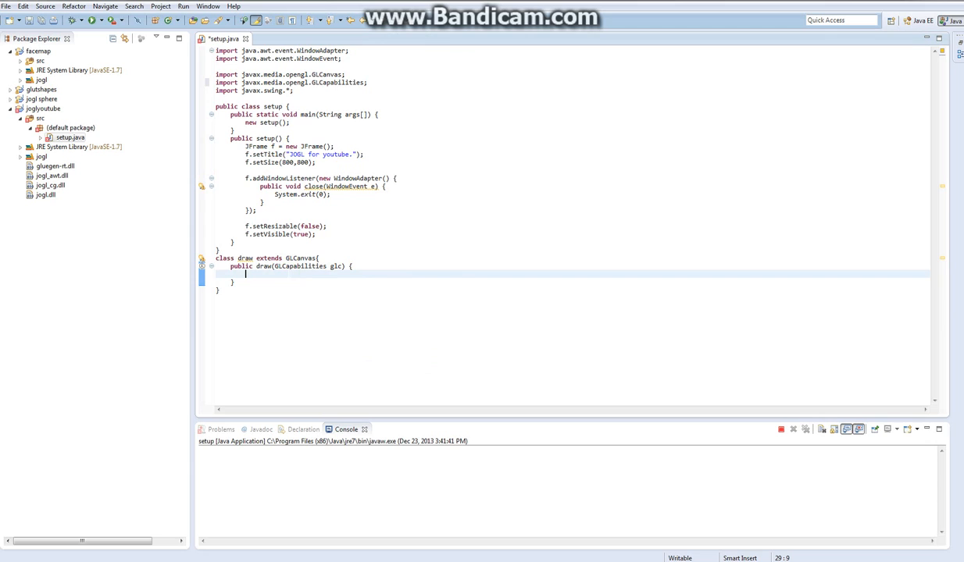
{"action": "type", "text": "syup"}
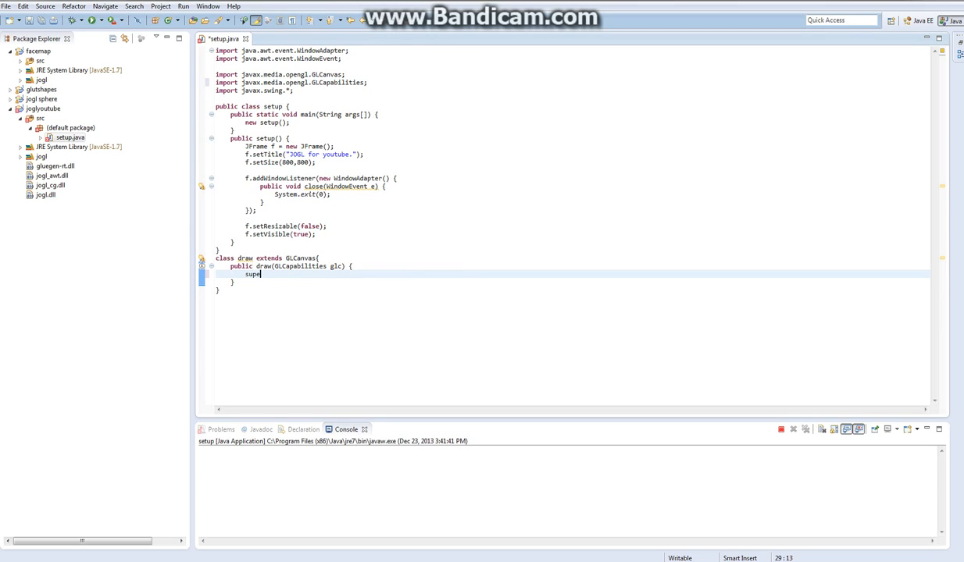
Step: Complete 'super(glc);' in the draw constructor and add a blank line atop setup
{"action": "type", "text": "();"}
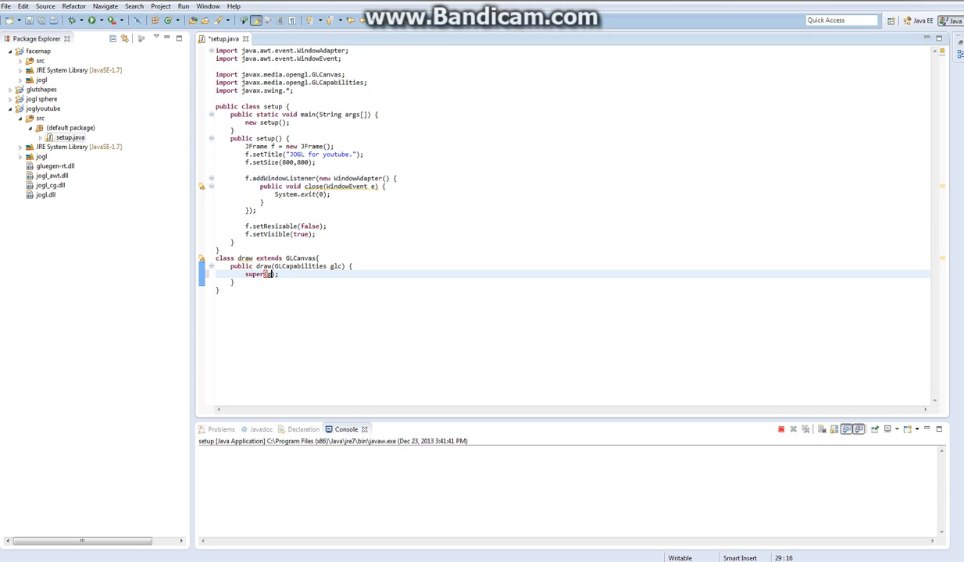
{"action": "type", "text": "glc"}
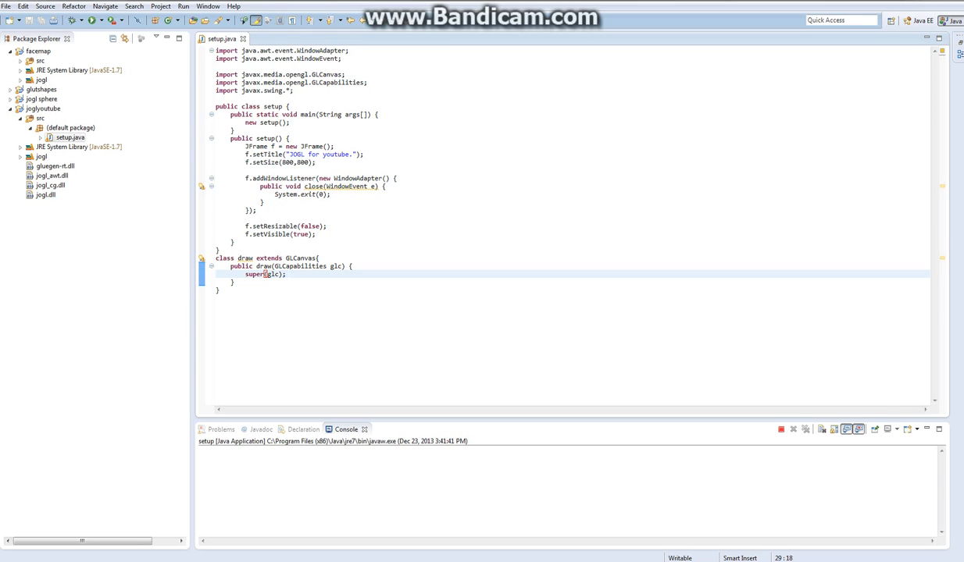
{"action": "double_click", "coordinate": [335, 267]}
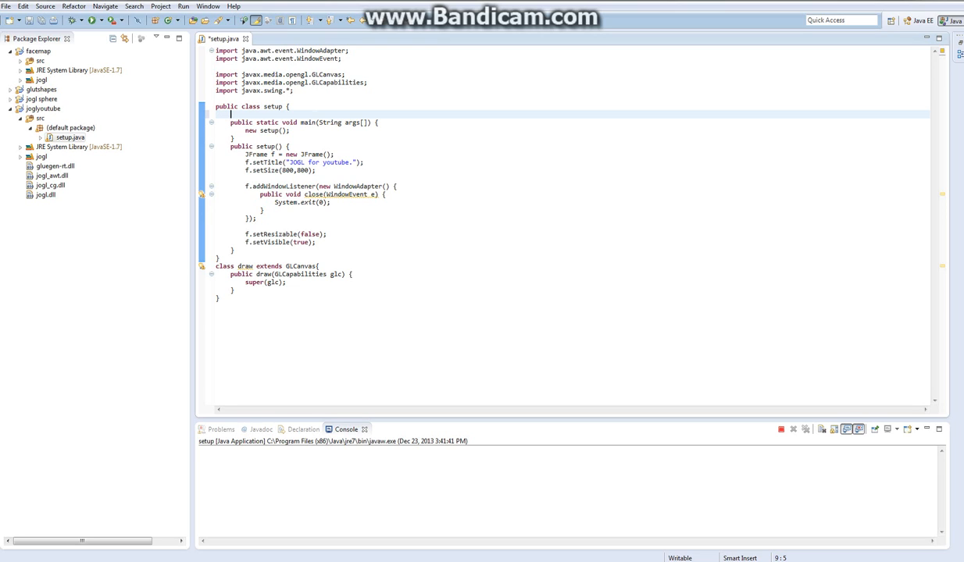
Step: Declare 'draw dr = new draw(new GLCapabilities());' at the top of setup
{"action": "type", "text": "new"}
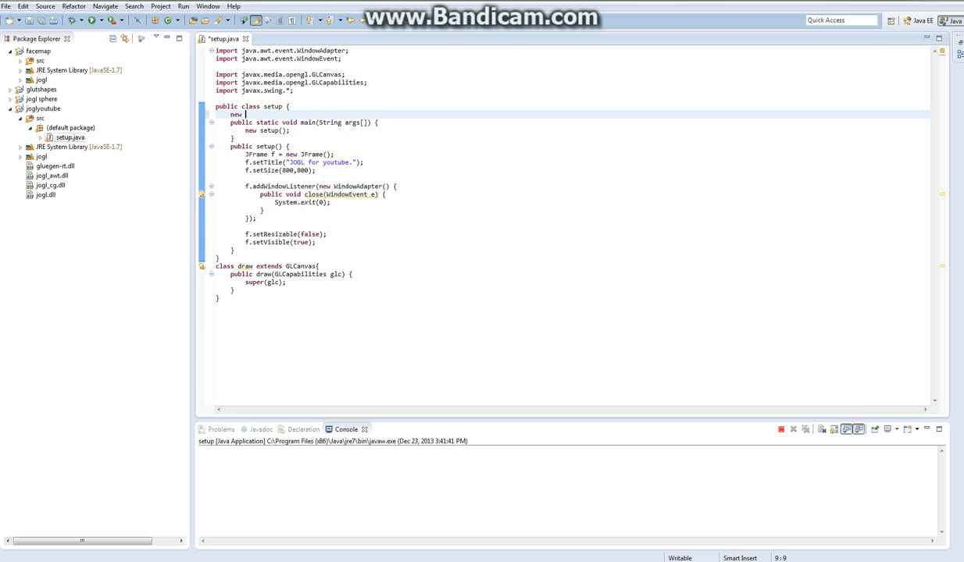
{"action": "type", "text": "draw = n"}
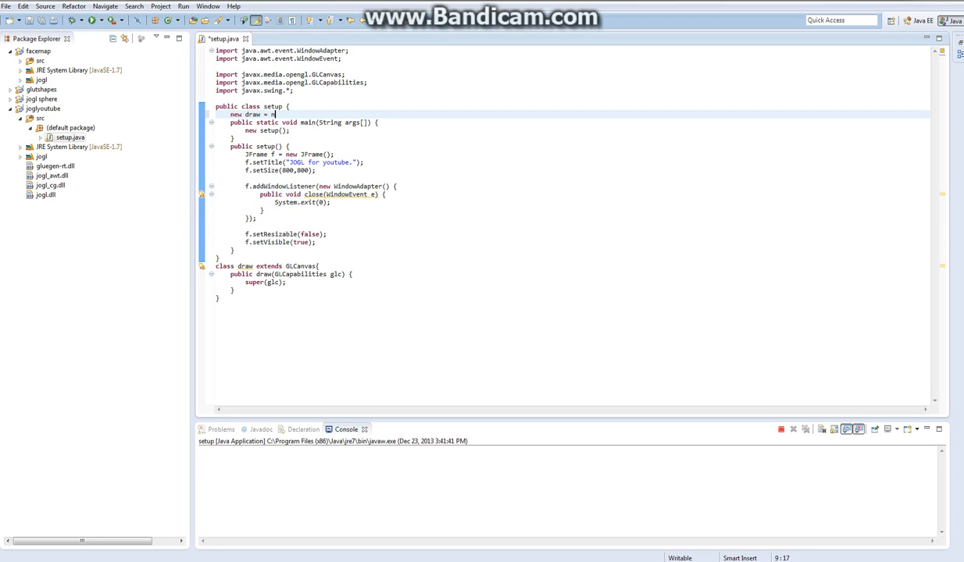
{"action": "type", "text": "ew draw();"}
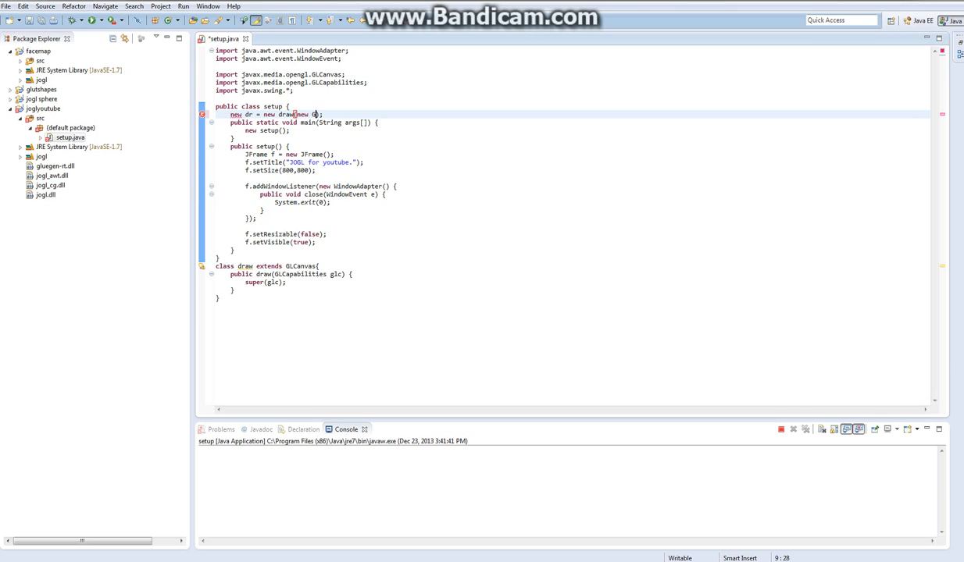
{"action": "type", "text": "LCapabilities("}
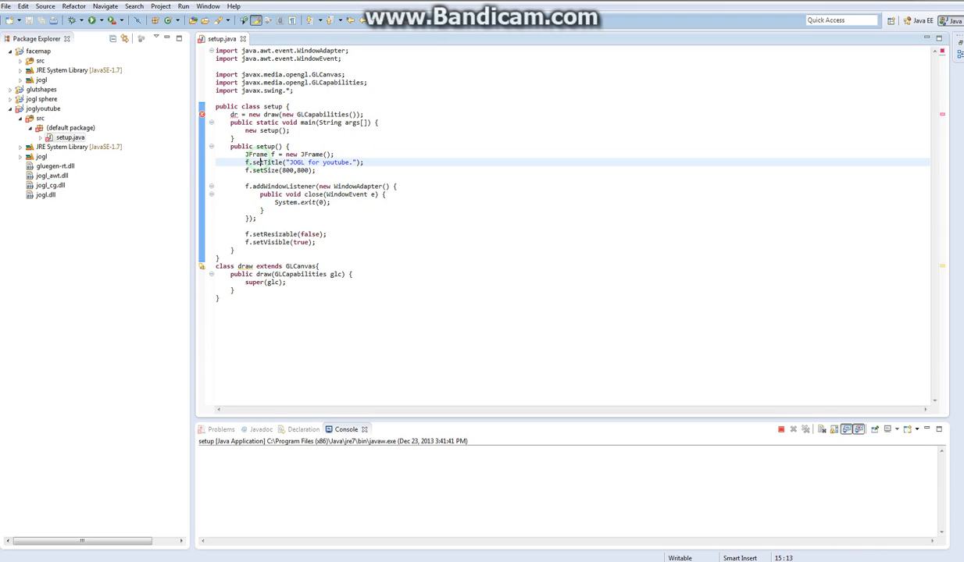
{"action": "mouse_move", "coordinate": [262, 156]}
{"action": "type", "text": "draw "}
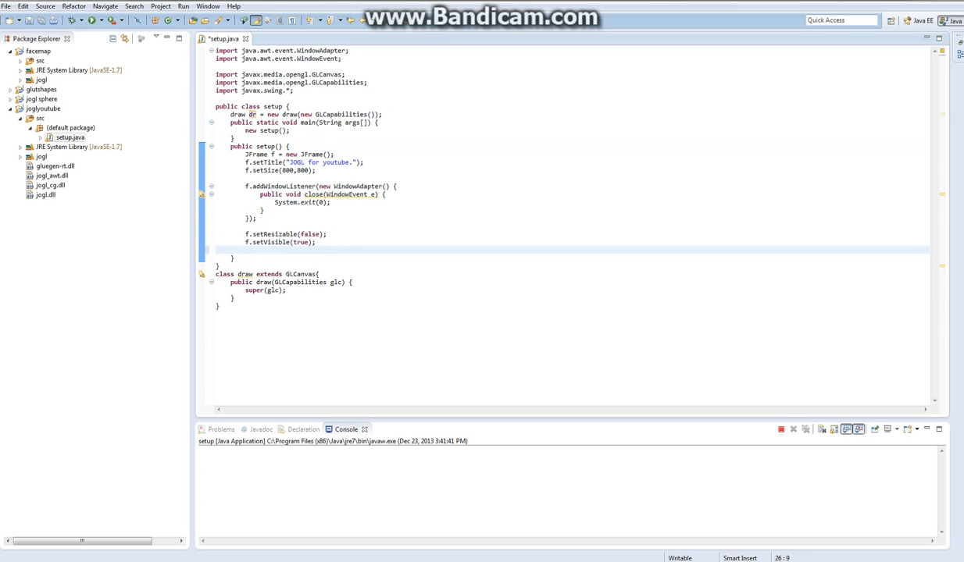
Step: Add 'f.add(dr);' after f.setVisible(true) and save setup.java
{"action": "type", "text": "."}
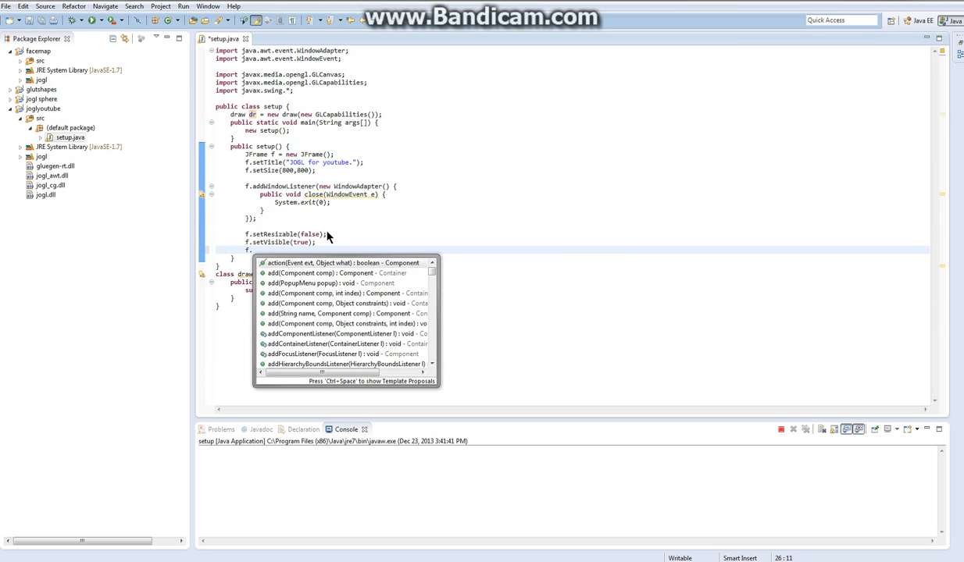
{"action": "type", "text": "add(dr);"}
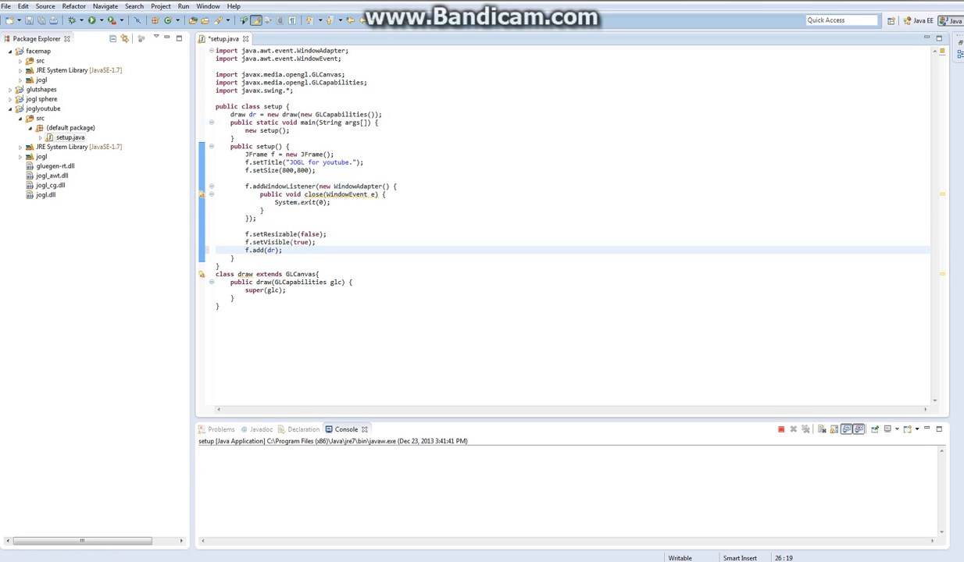
{"action": "key", "text": "ctrl+s"}
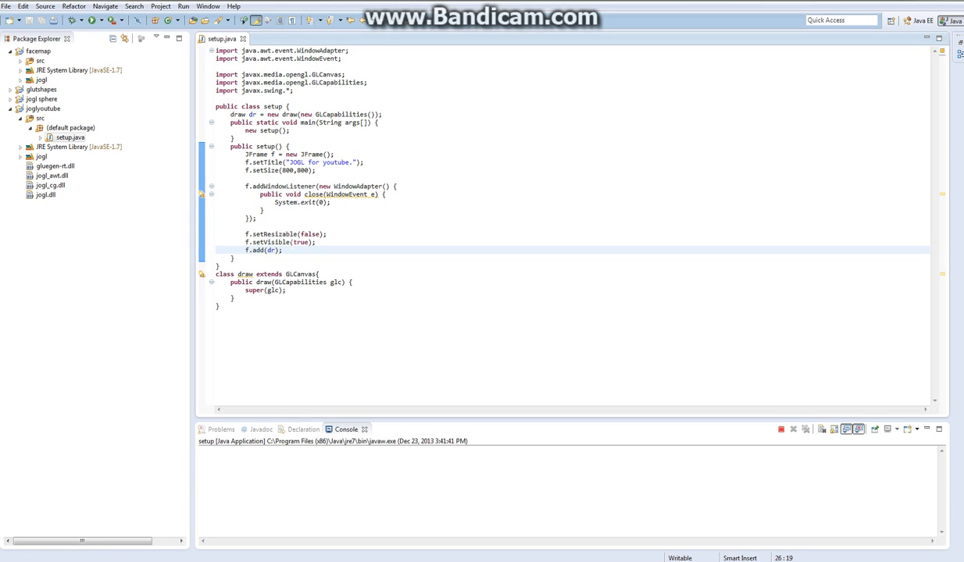